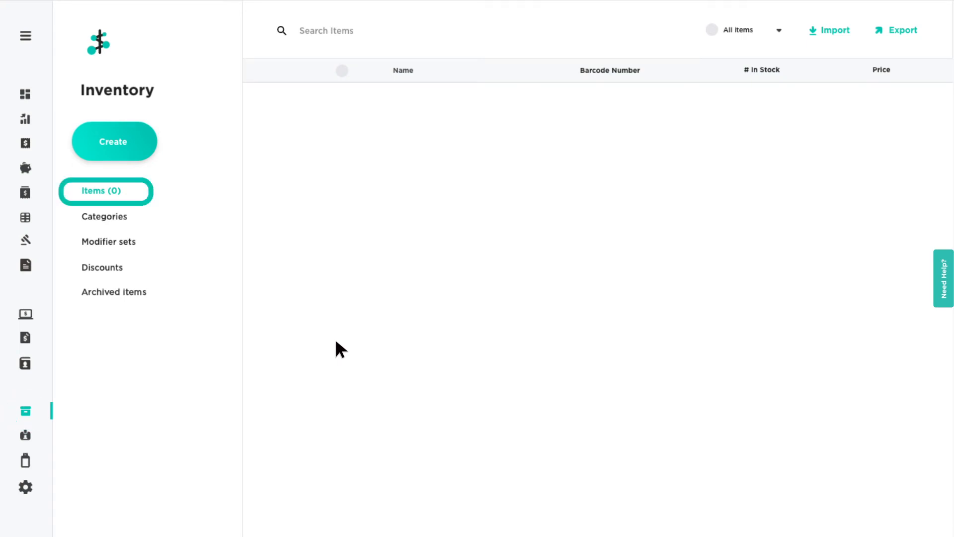
Step: From the Items list, download the inventory CSV import template
left_click(108, 241)
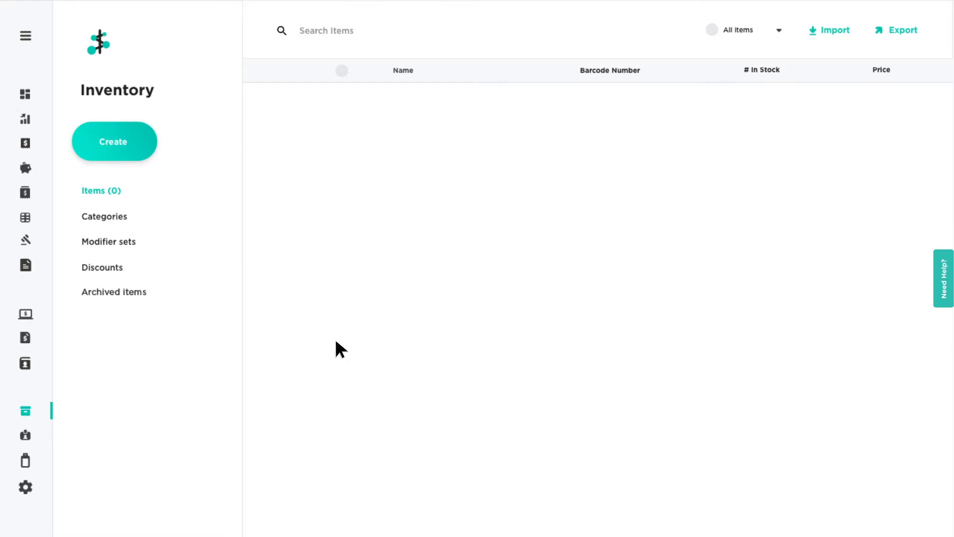
mouse_move(822, 46)
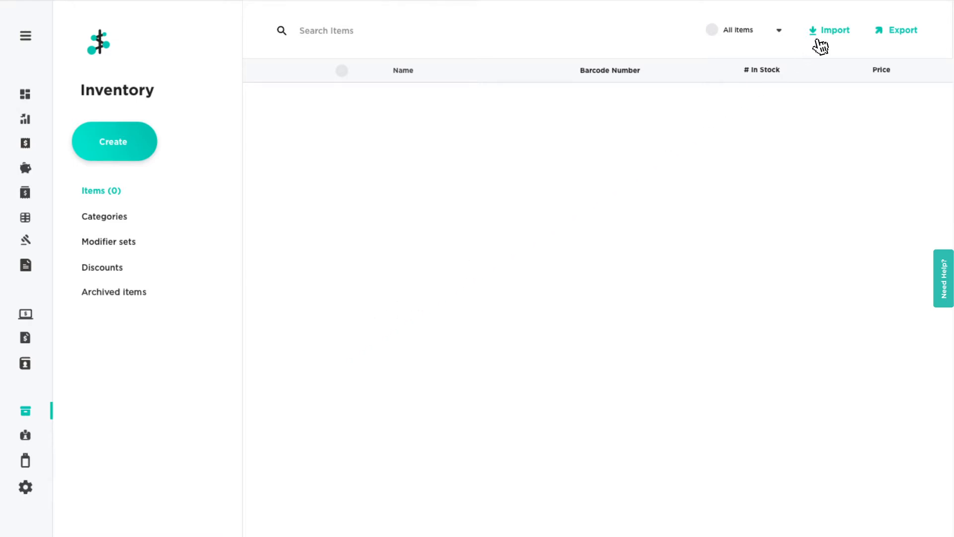
left_click(829, 30)
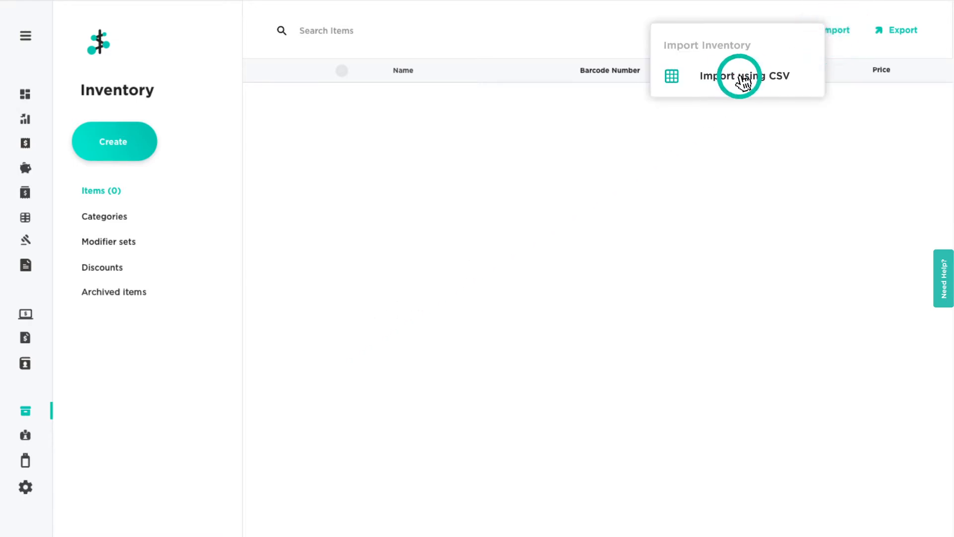
left_click(738, 75)
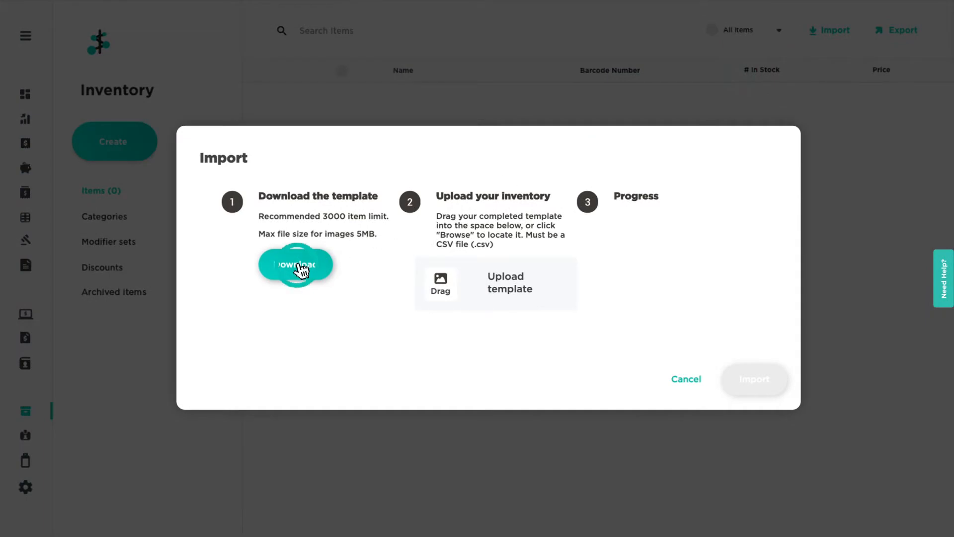
left_click(296, 264)
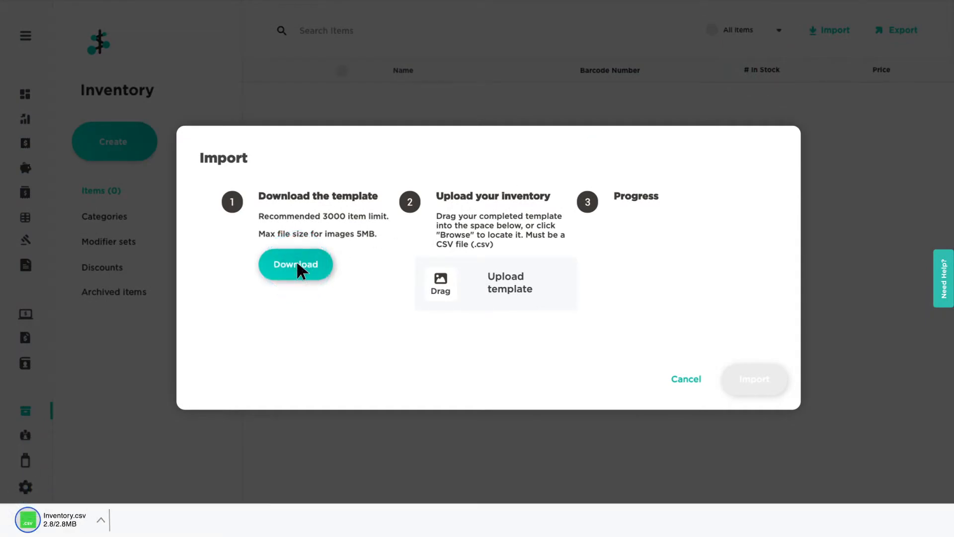
Step: Upload the completed template and import it, filling the list with 12 items
left_click(296, 264)
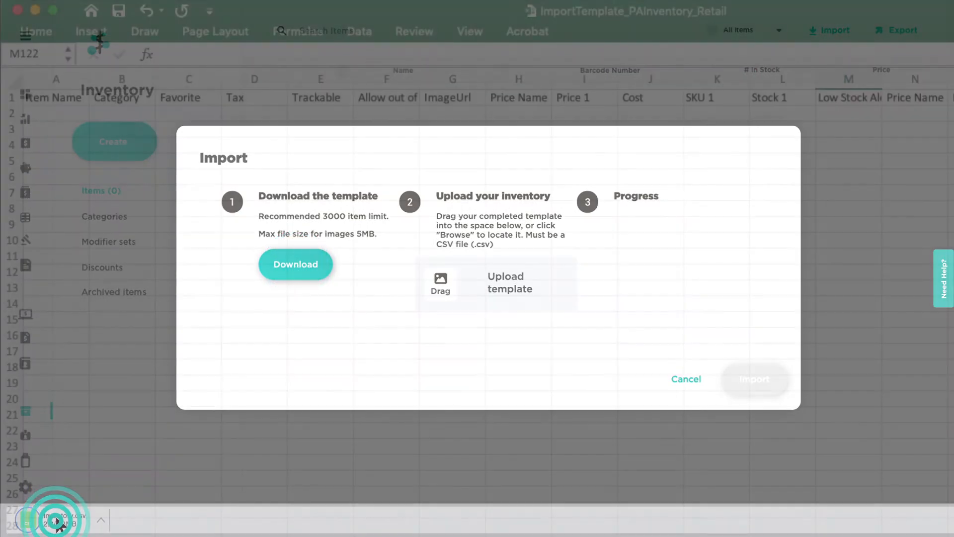
left_click(685, 378)
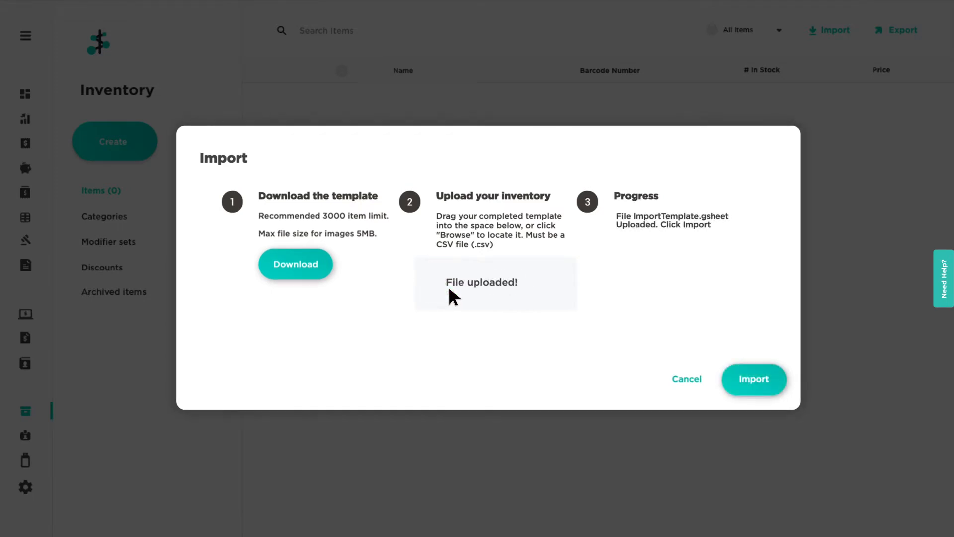
left_click(753, 379)
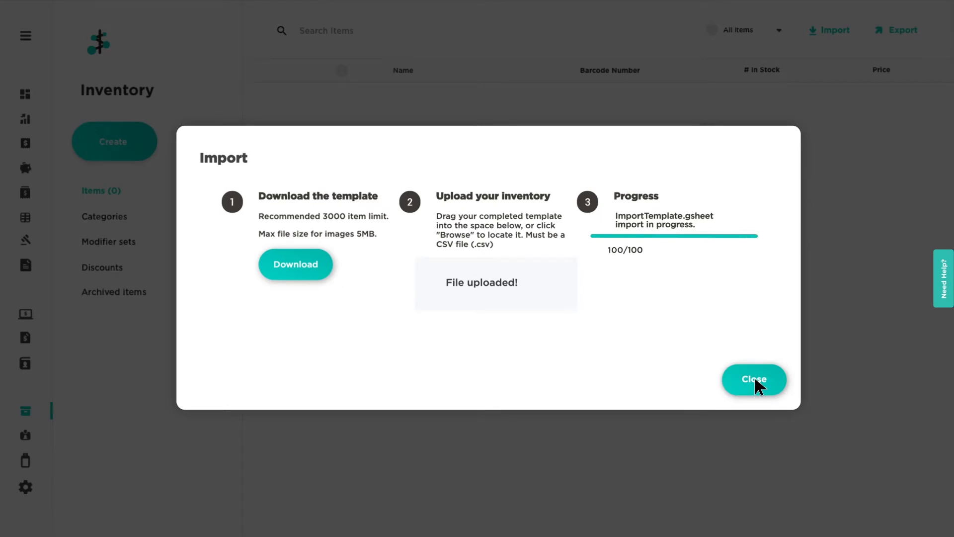
left_click(754, 379)
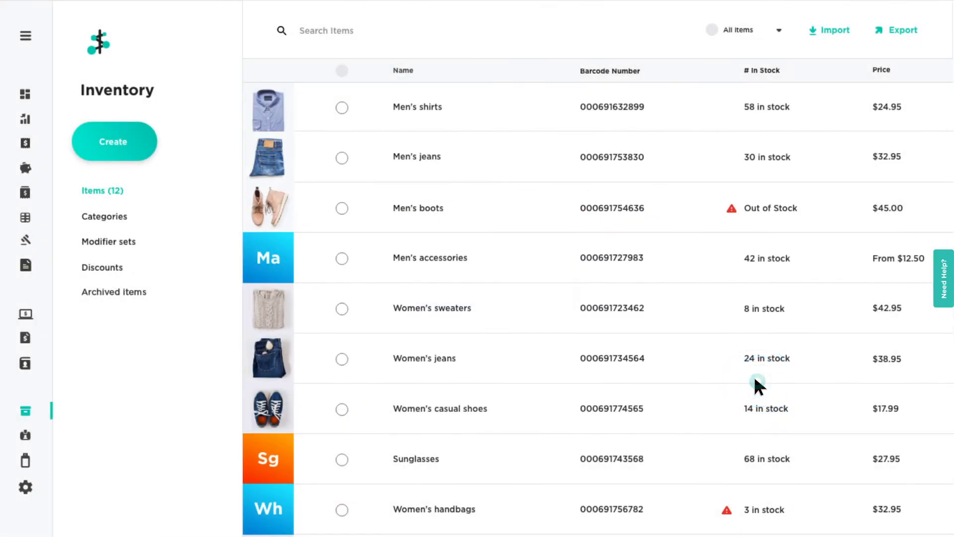
mouse_move(115, 142)
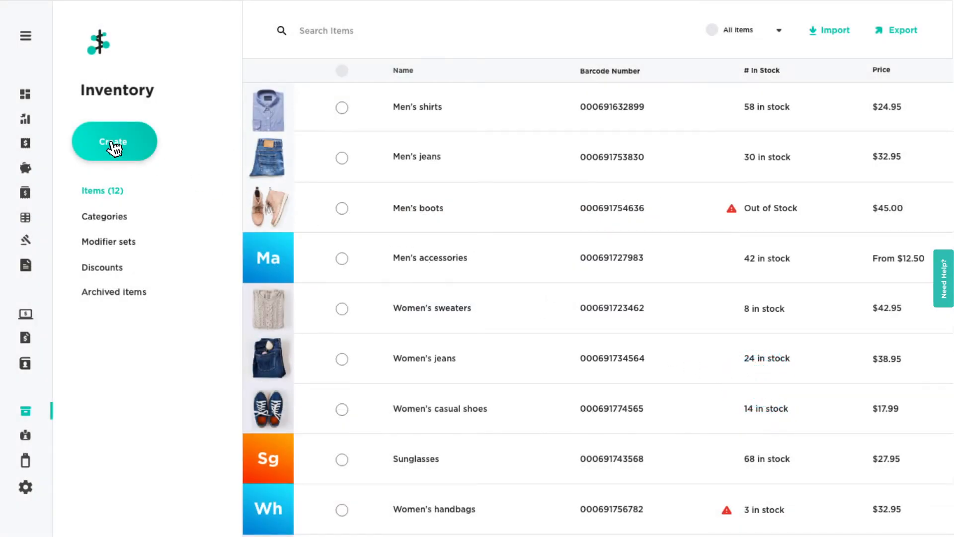
left_click(114, 141)
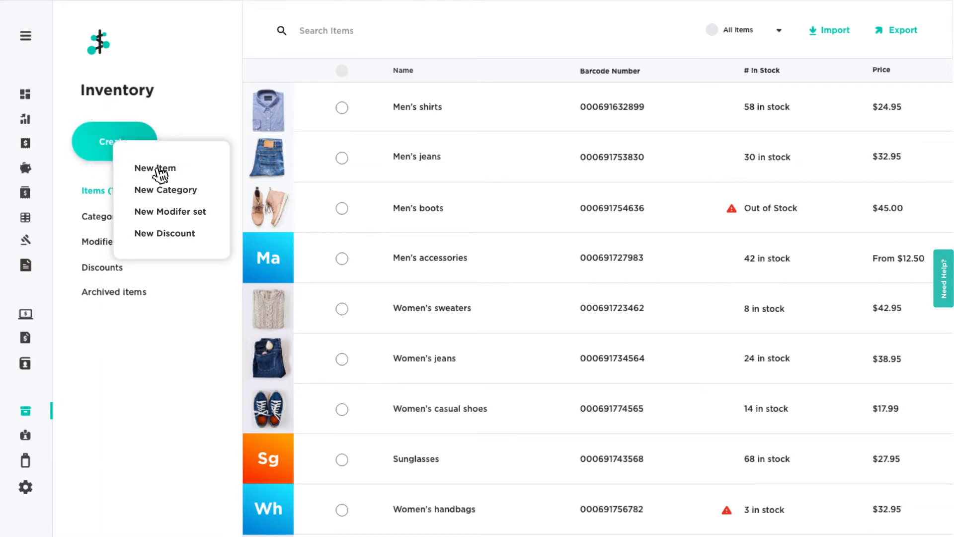
Step: Create a tracked Leather Belt in Accessories at $22.75 with Color, Gender and Size modifiers
left_click(155, 169)
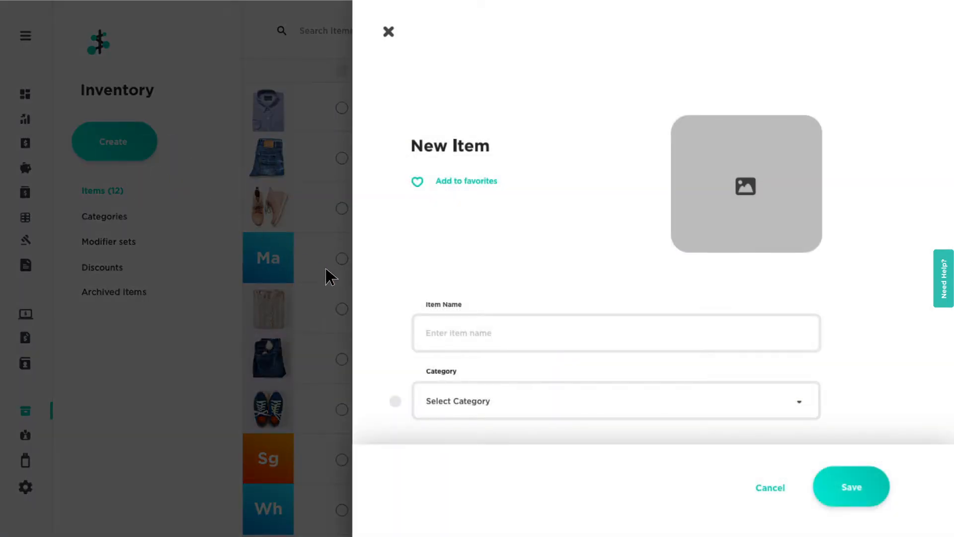
type("Leather Belt")
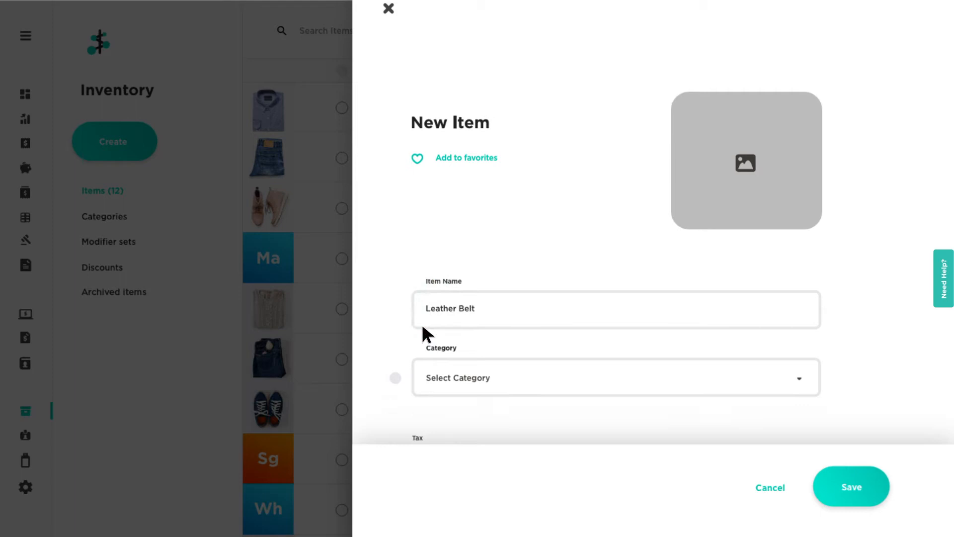
scroll("down", 3)
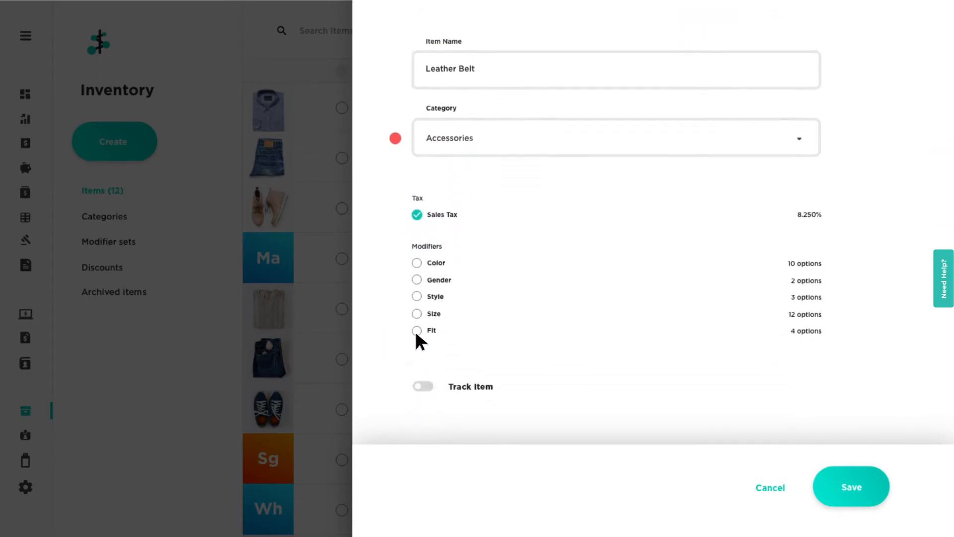
left_click(417, 309)
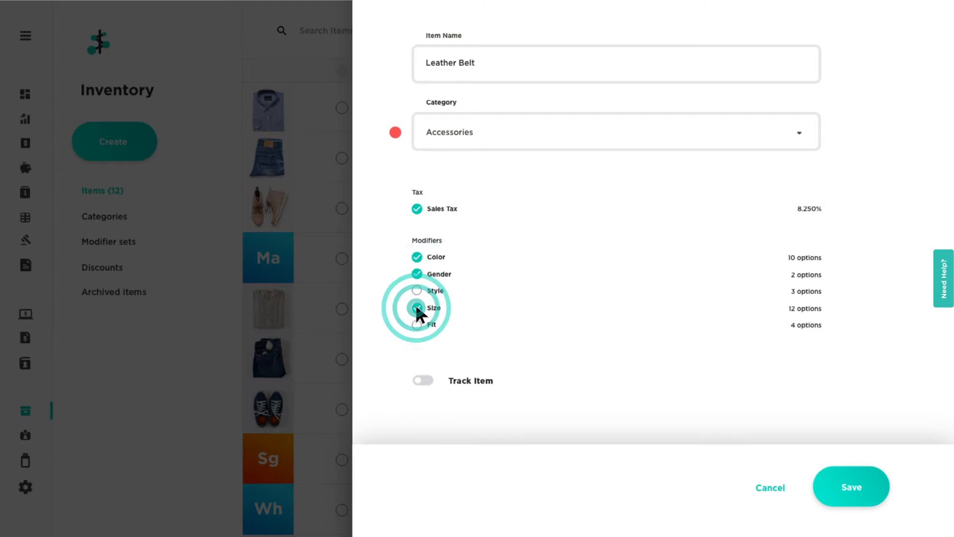
left_click(417, 307)
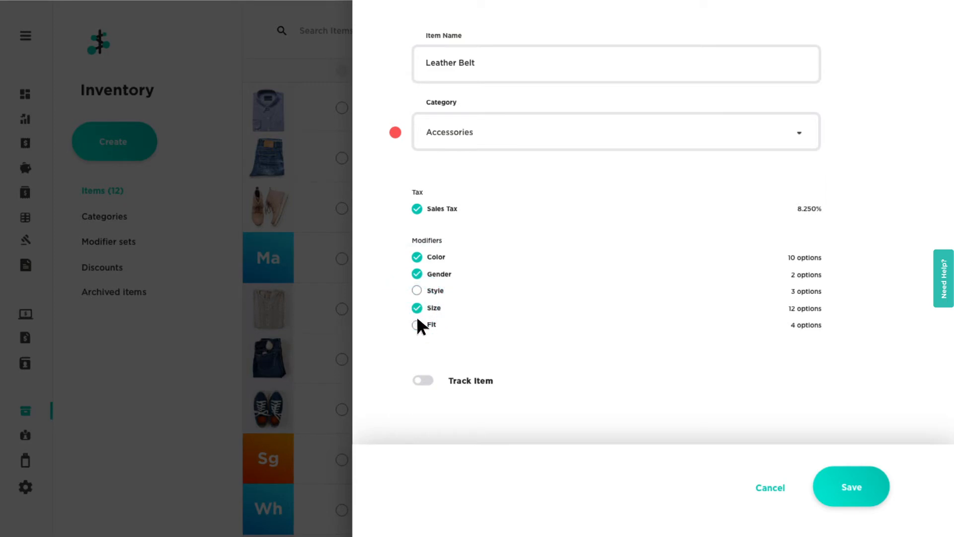
left_click(422, 380)
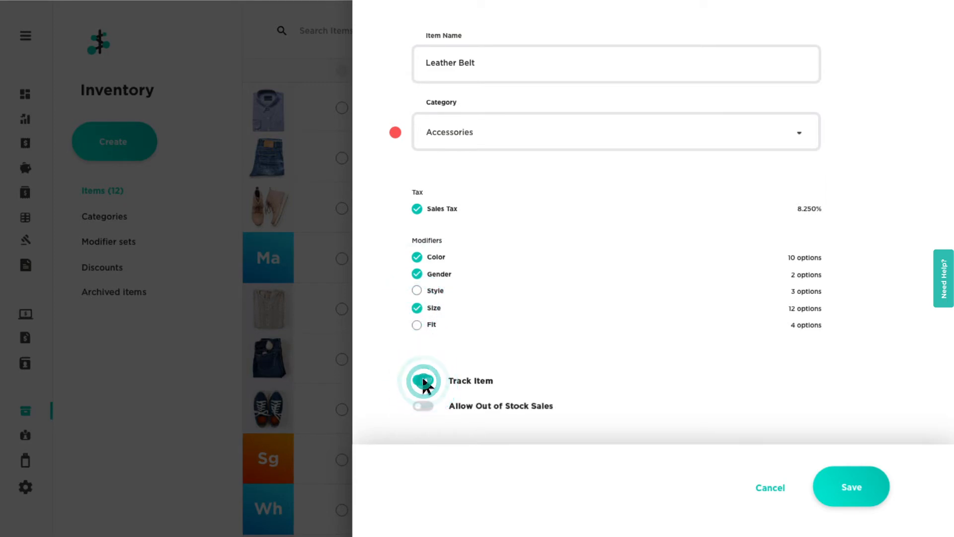
left_click(422, 383)
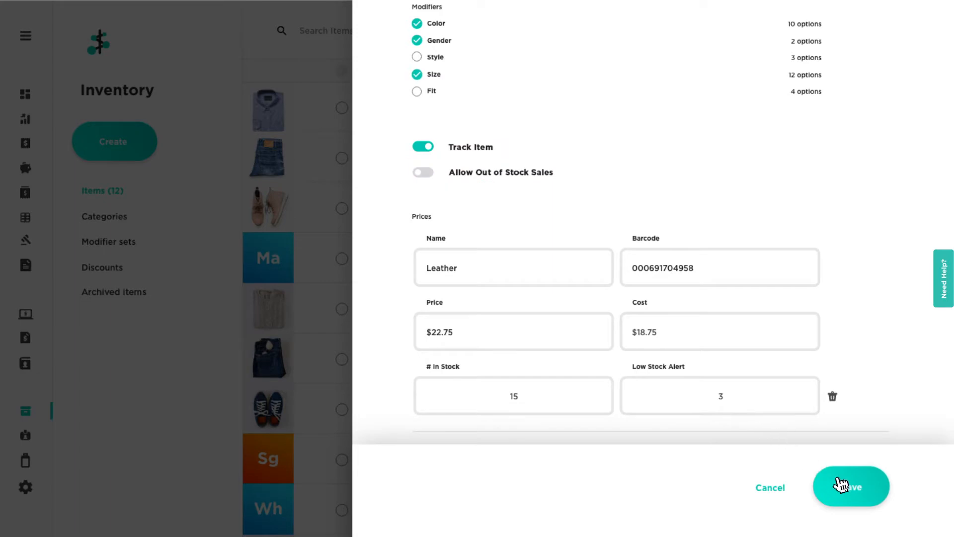
left_click(850, 486)
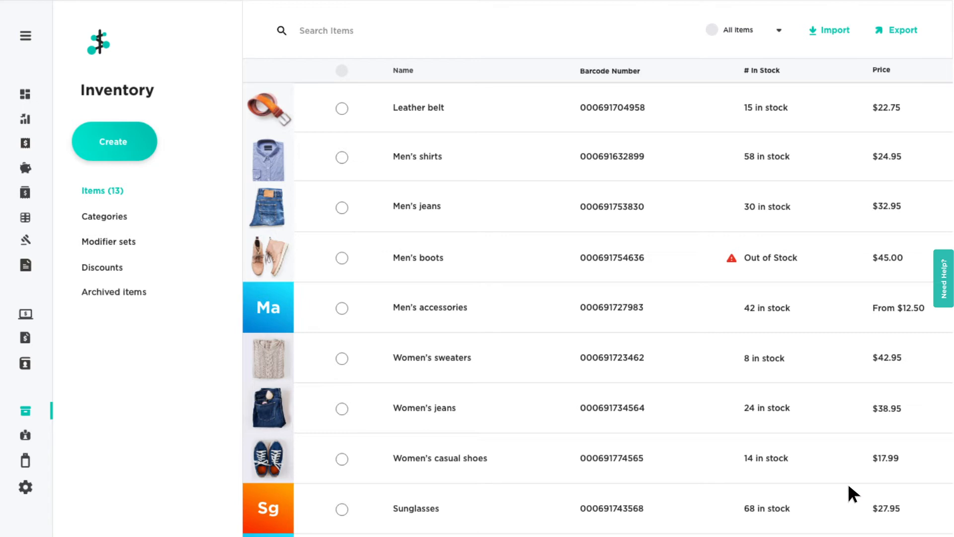
mouse_move(520, 338)
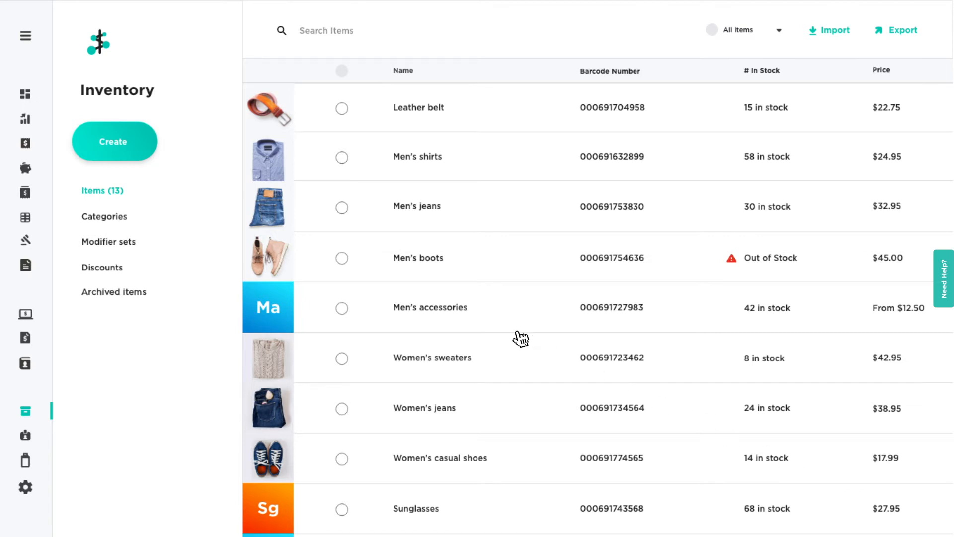
Step: Create a category named Hats with a green colour
left_click(114, 141)
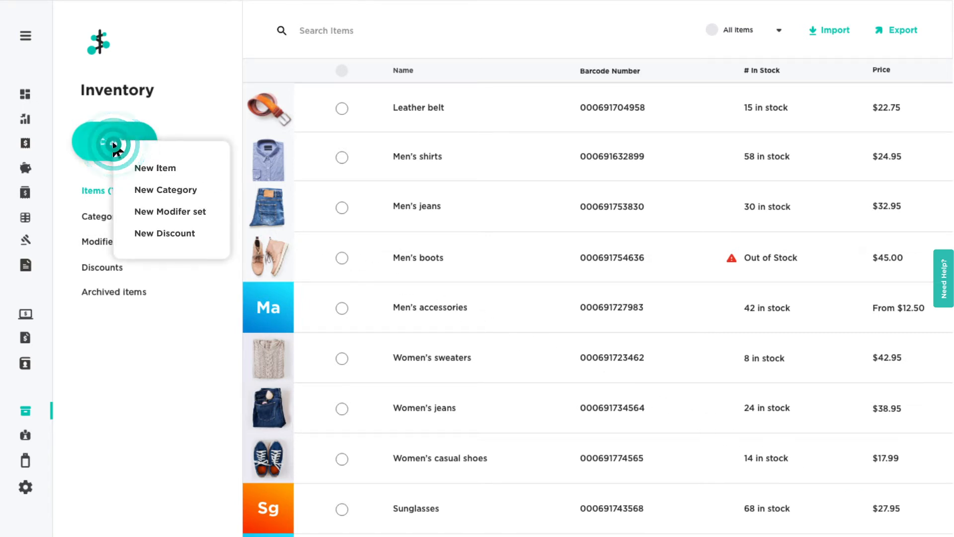
left_click(166, 189)
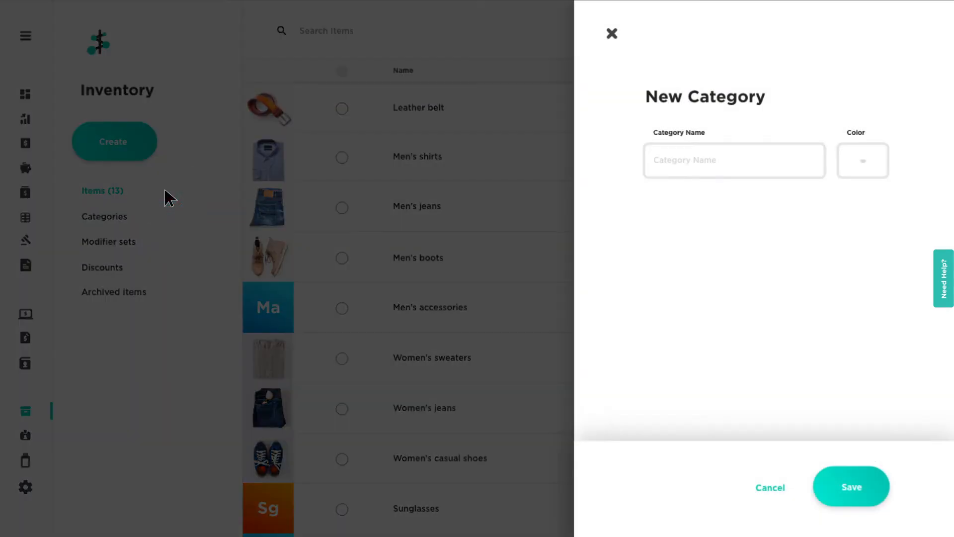
left_click(662, 164)
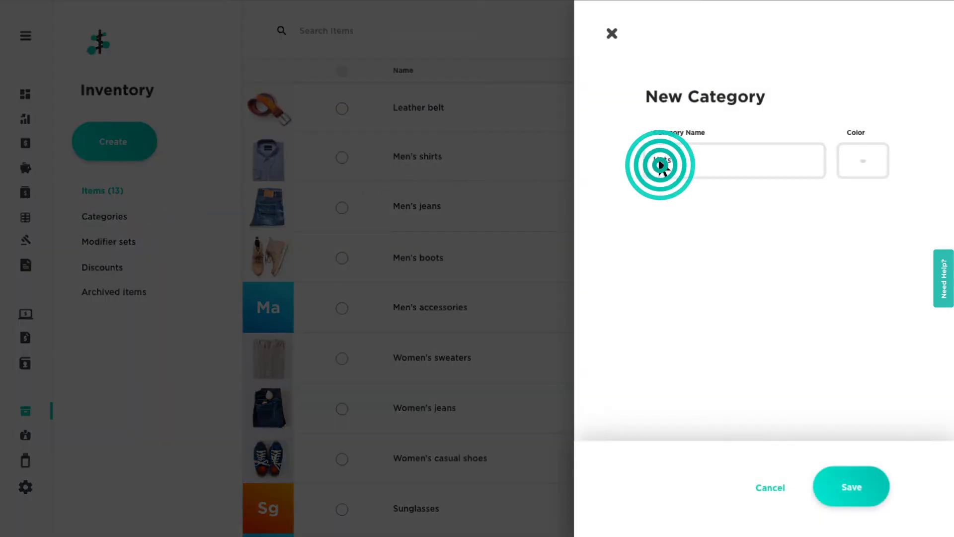
left_click(862, 159)
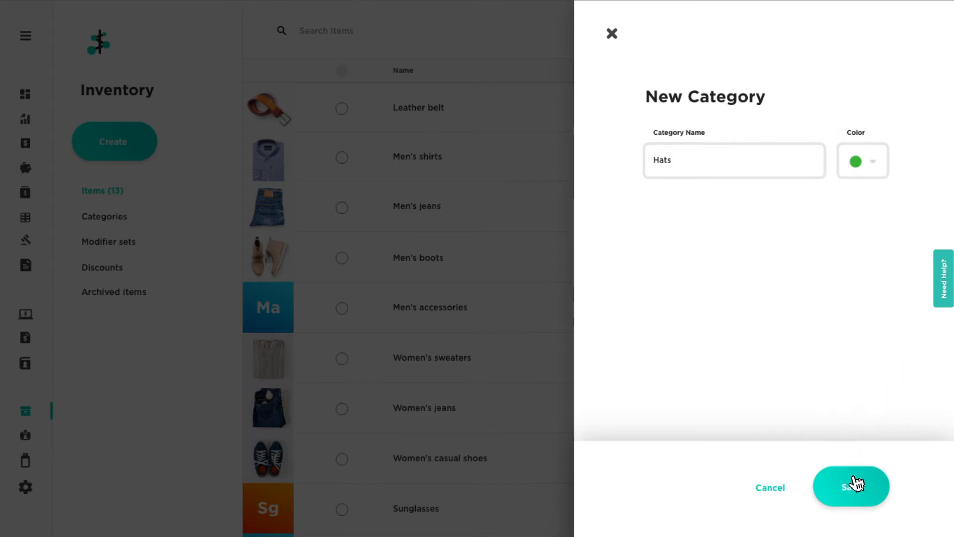
left_click(851, 485)
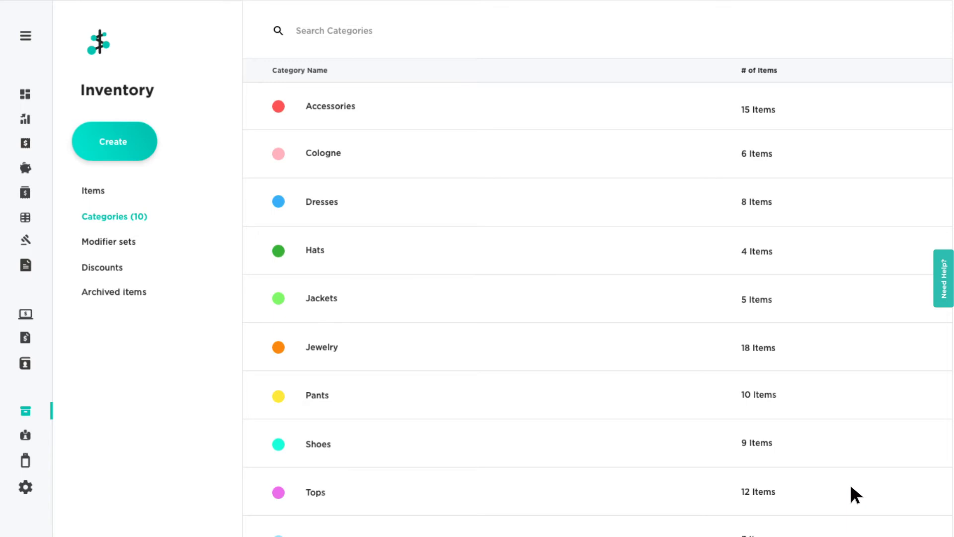
mouse_move(763, 453)
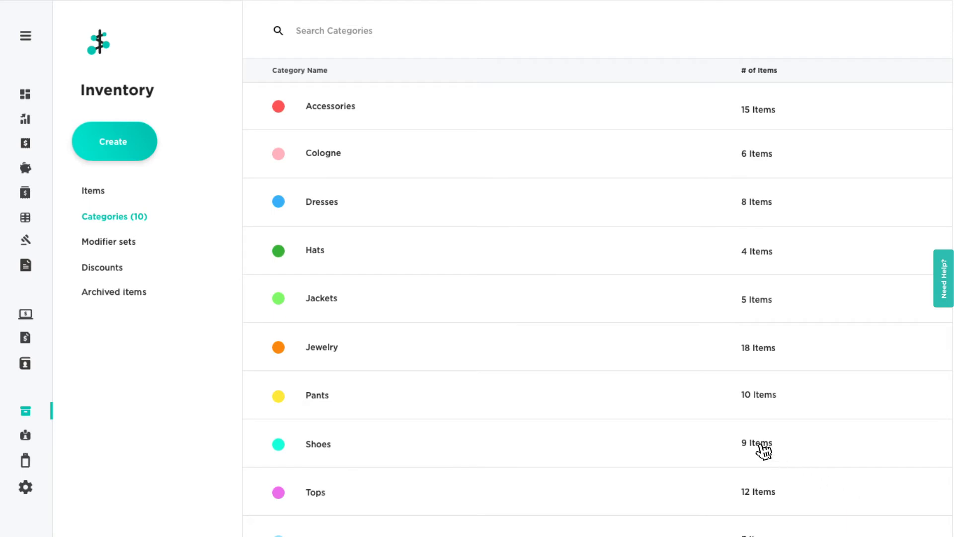
Step: Open a blank New Modifier set form from the Create menu
left_click(113, 141)
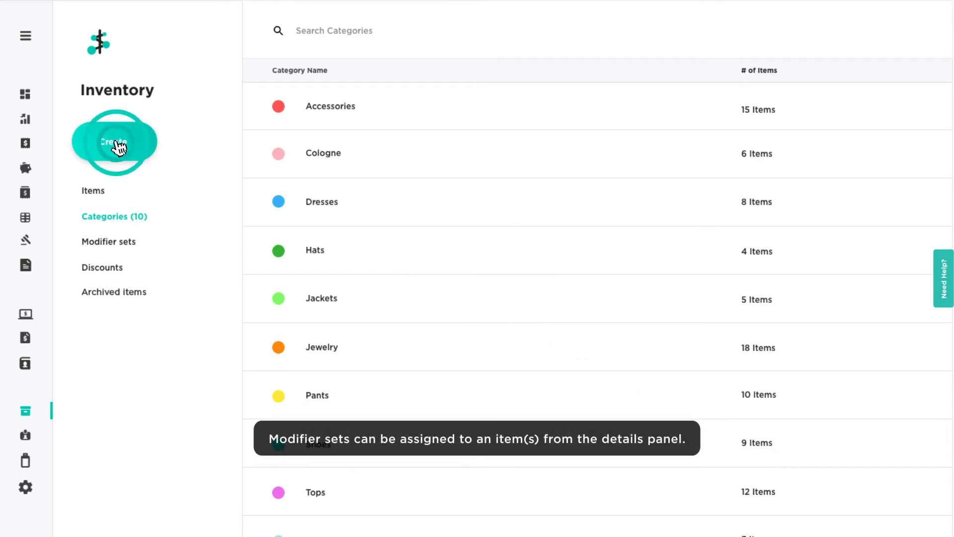
left_click(114, 142)
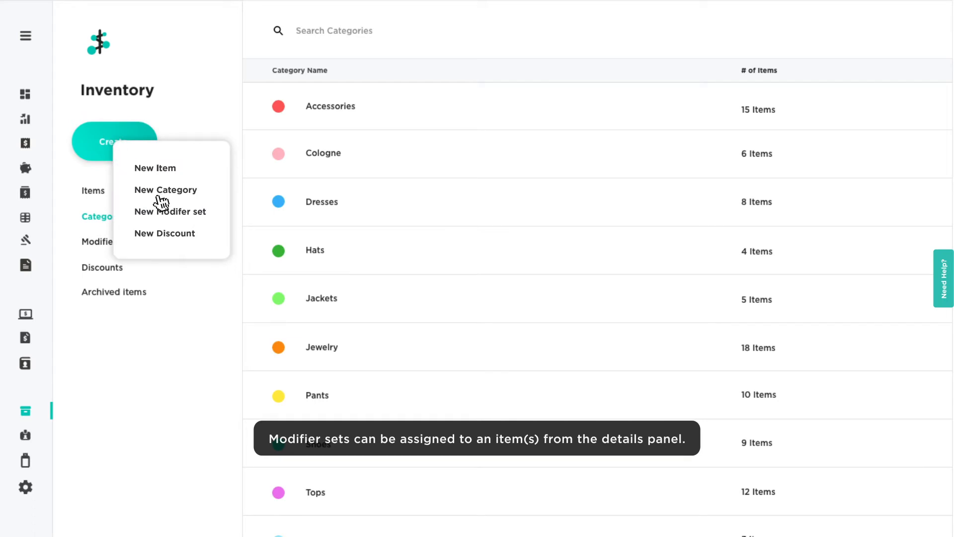
left_click(170, 211)
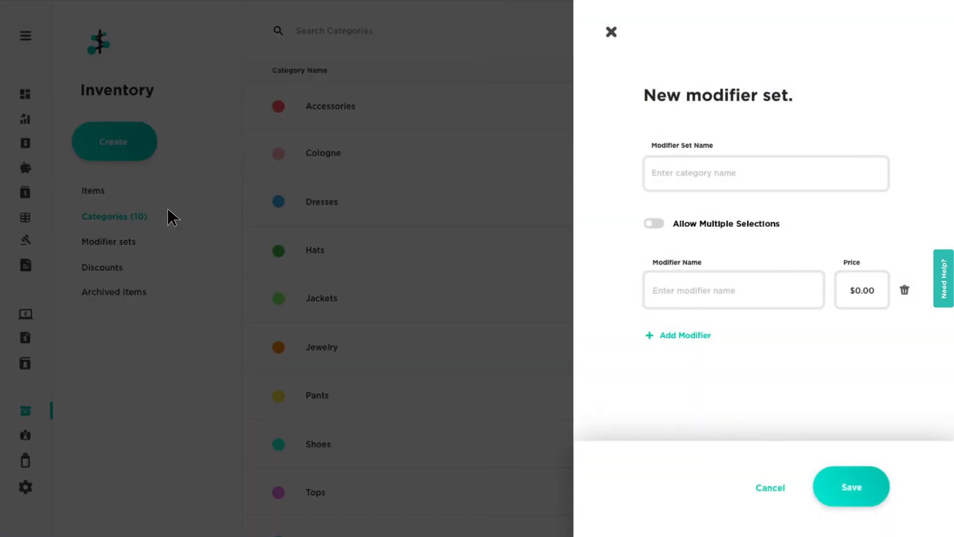
Step: Save a Style modifier set with Petite $2.00, Regular $0.00 and Long $4.00
left_click(656, 181)
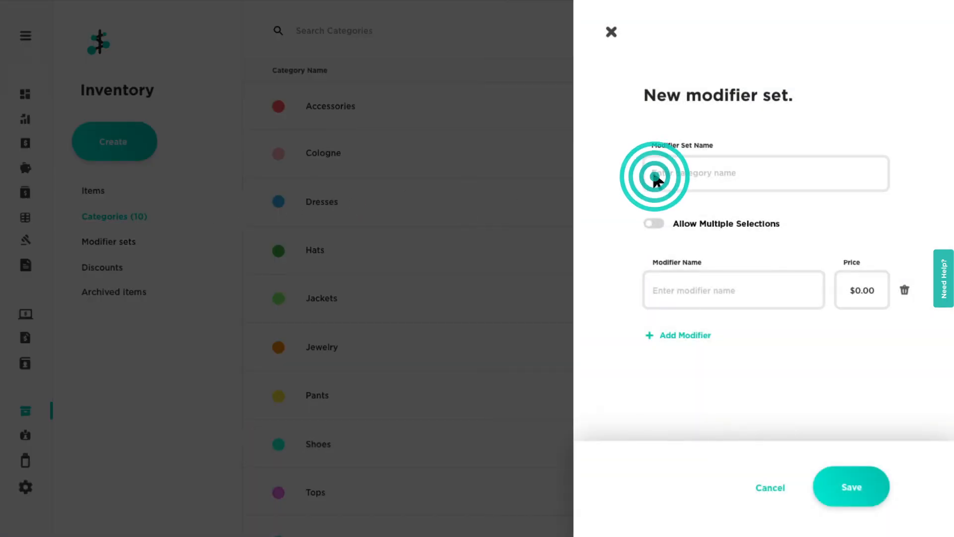
type("Style")
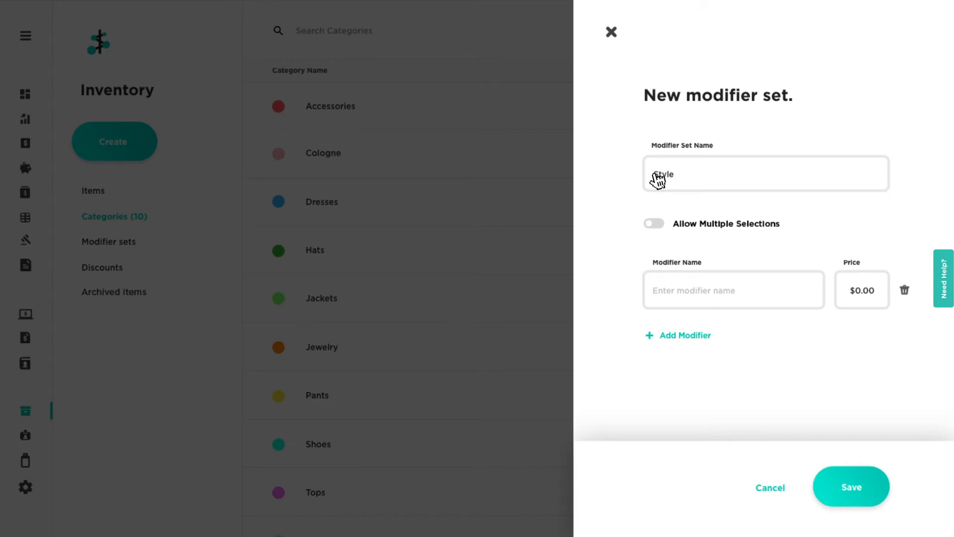
type("Petite")
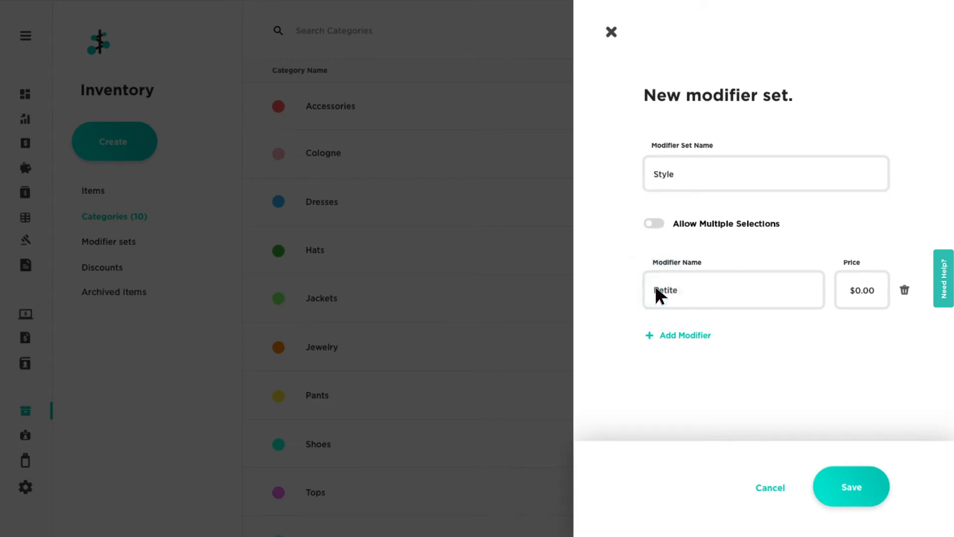
left_click(676, 334)
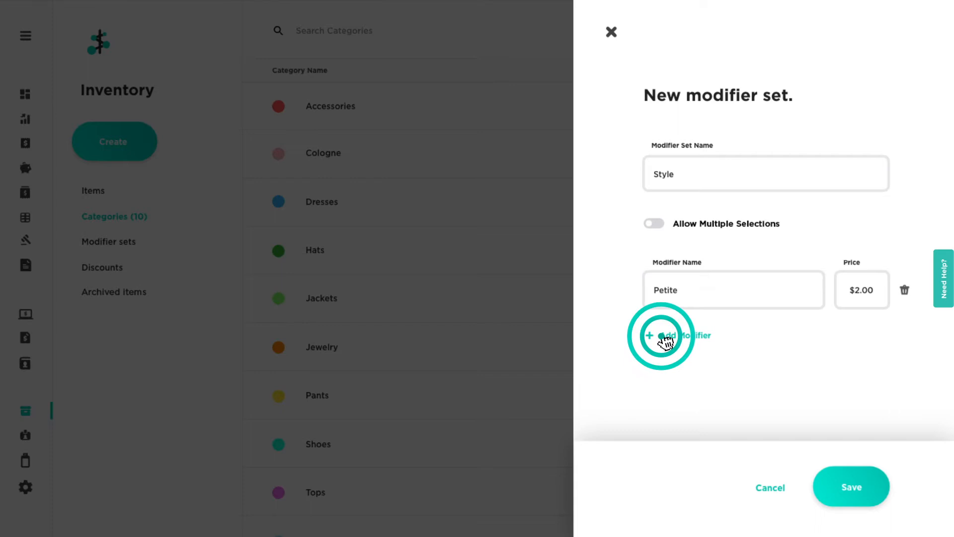
left_click(662, 335)
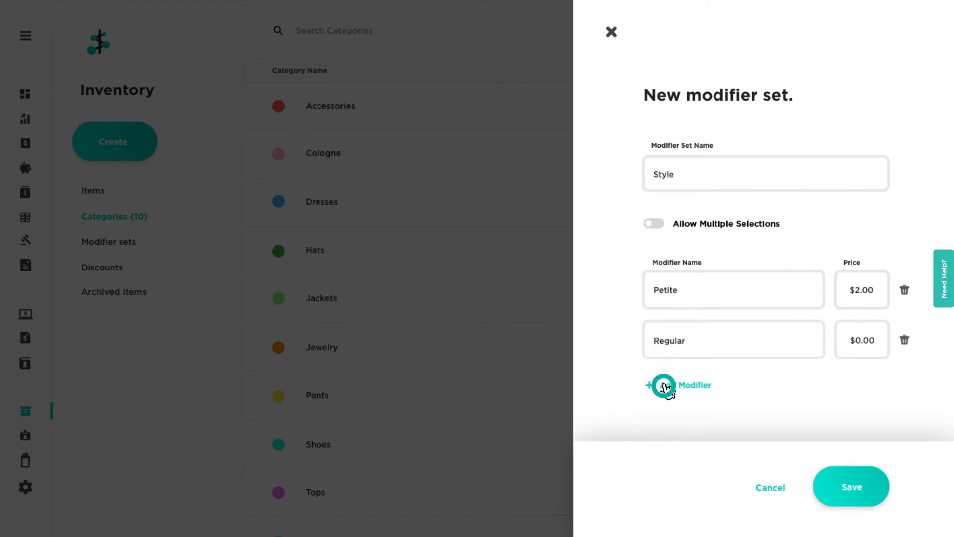
left_click(677, 384)
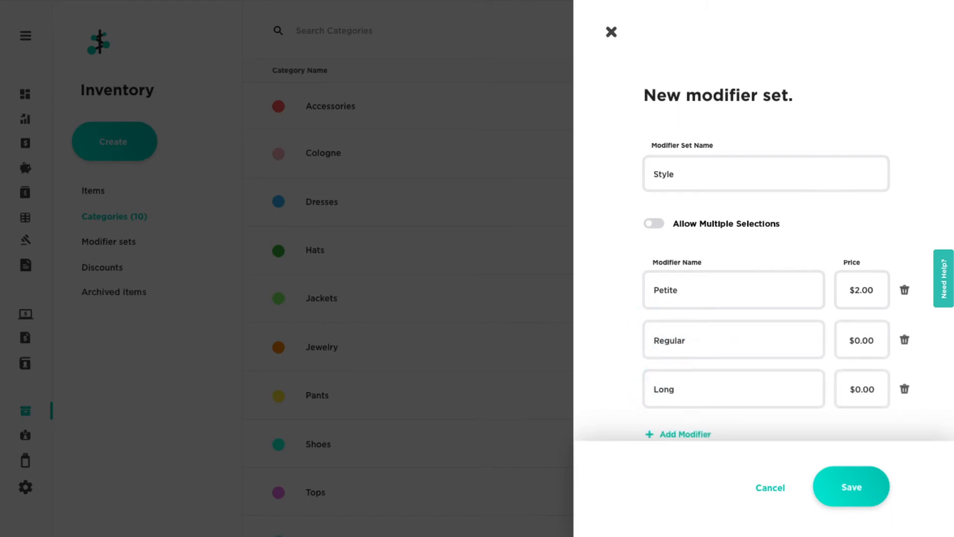
type("4.00")
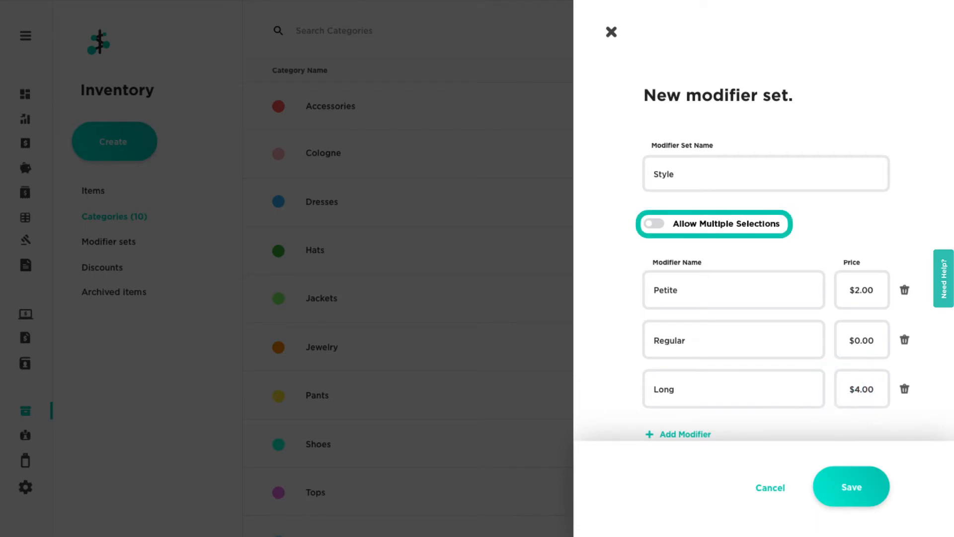
mouse_move(629, 154)
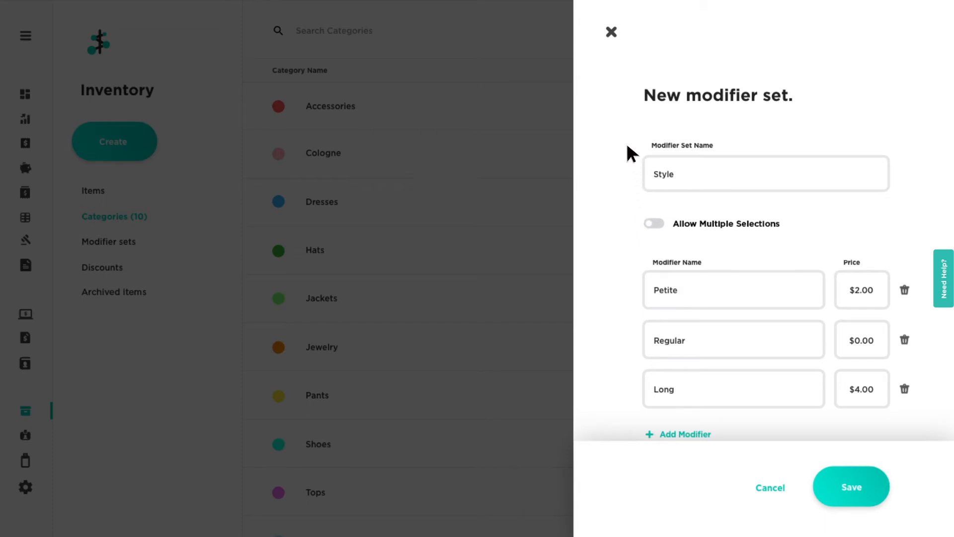
left_click(610, 31)
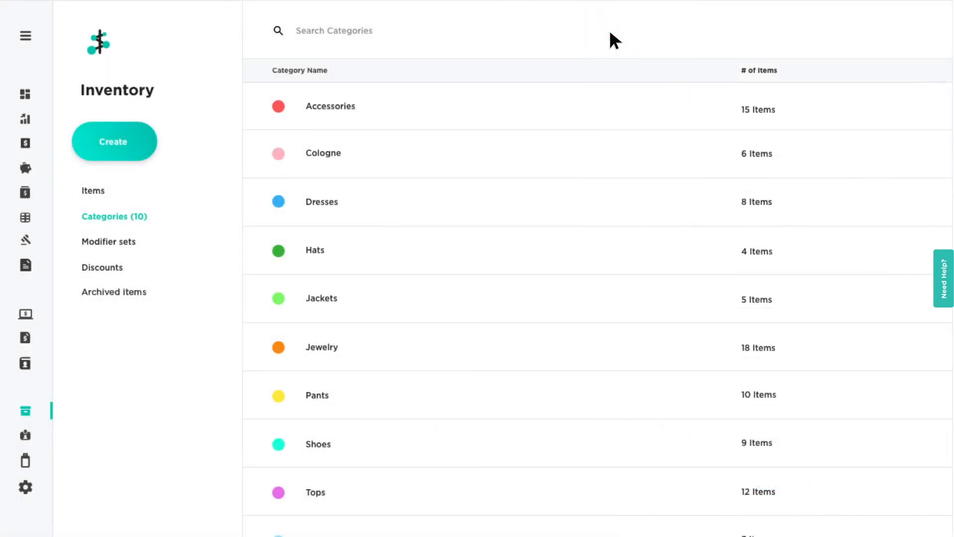
mouse_move(227, 125)
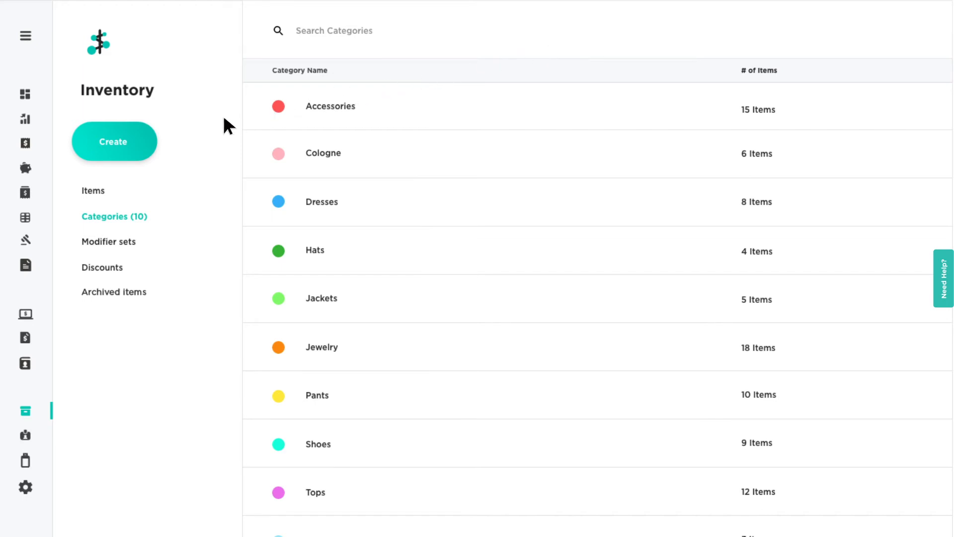
Step: Create a green 'Loyalty program' discount set to 20% off
left_click(114, 141)
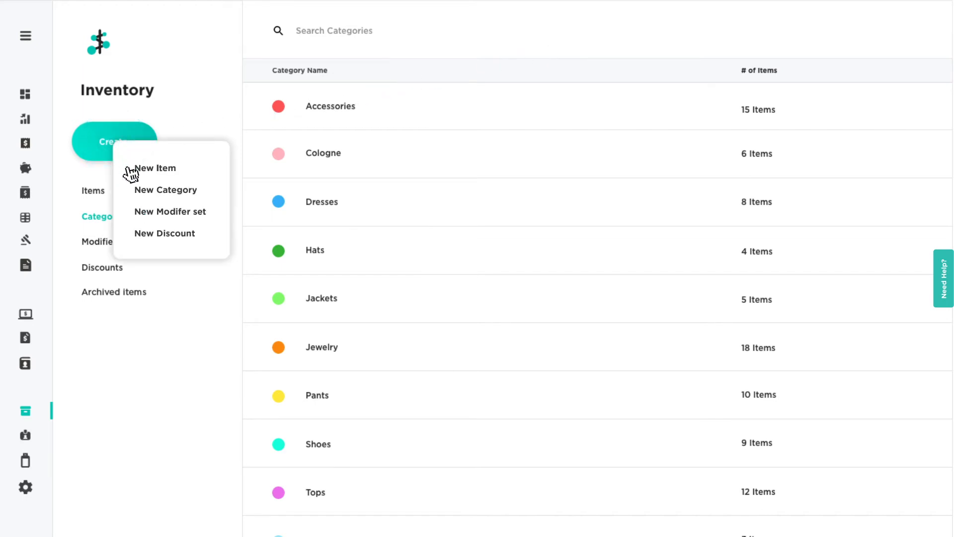
left_click(164, 233)
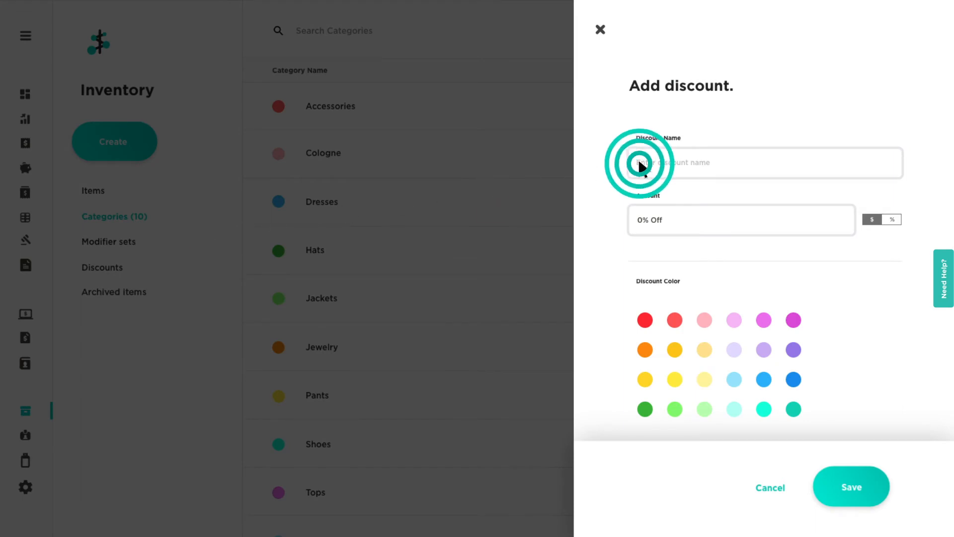
type("Loyalty program")
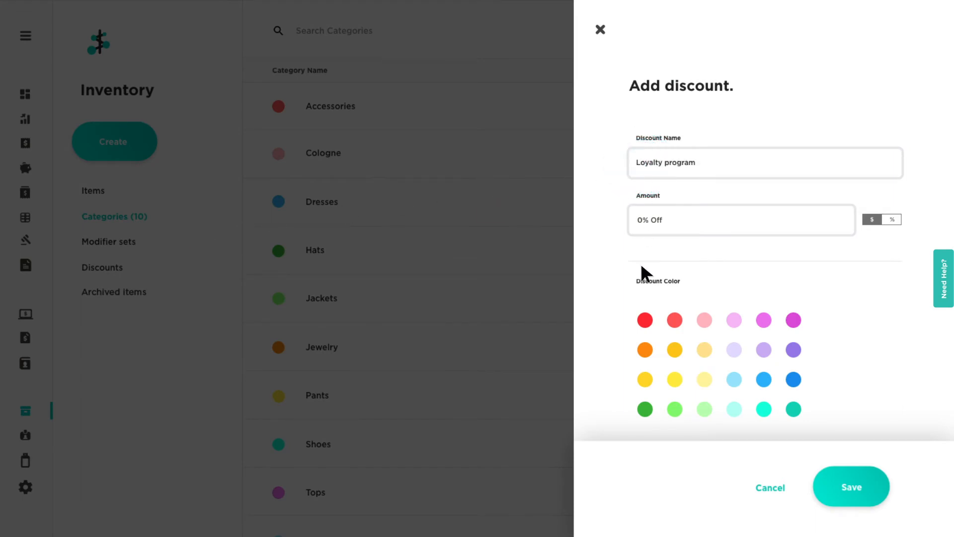
left_click(644, 409)
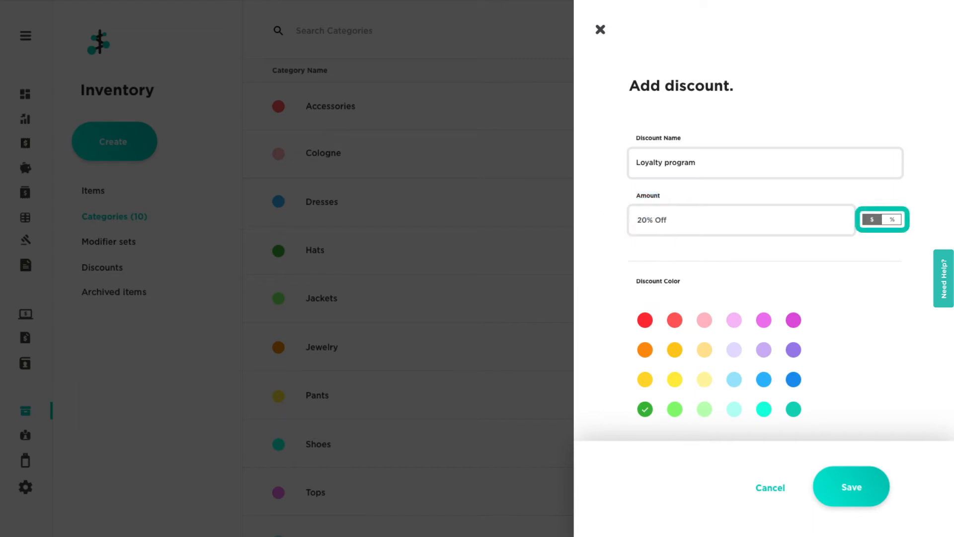
mouse_move(821, 452)
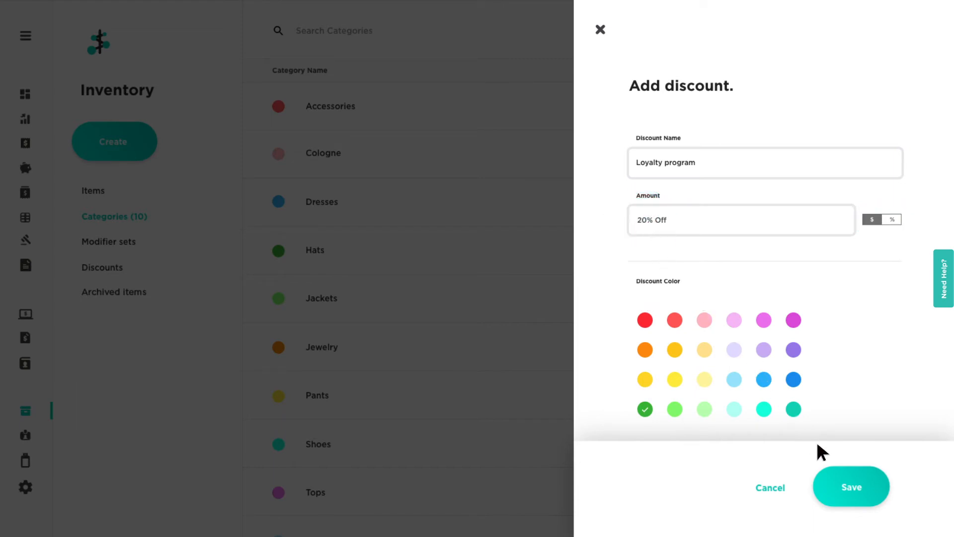
left_click(850, 486)
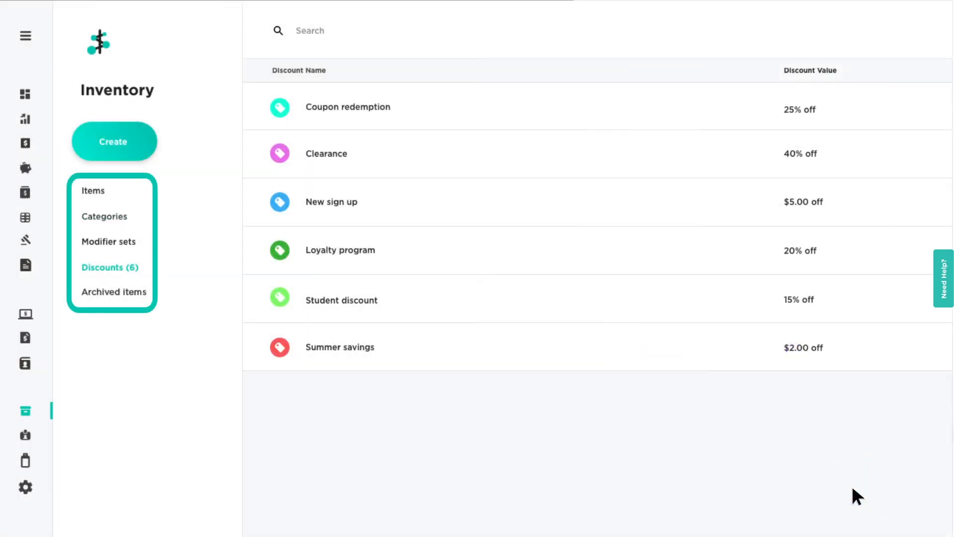
mouse_move(403, 318)
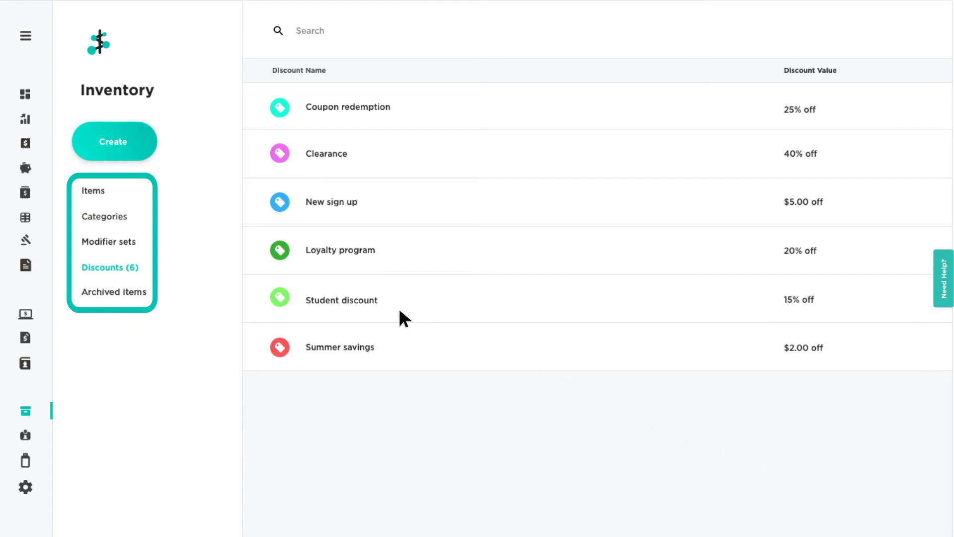
Step: Sort the Items list by # In Stock, highest first, showing all items
left_click(92, 190)
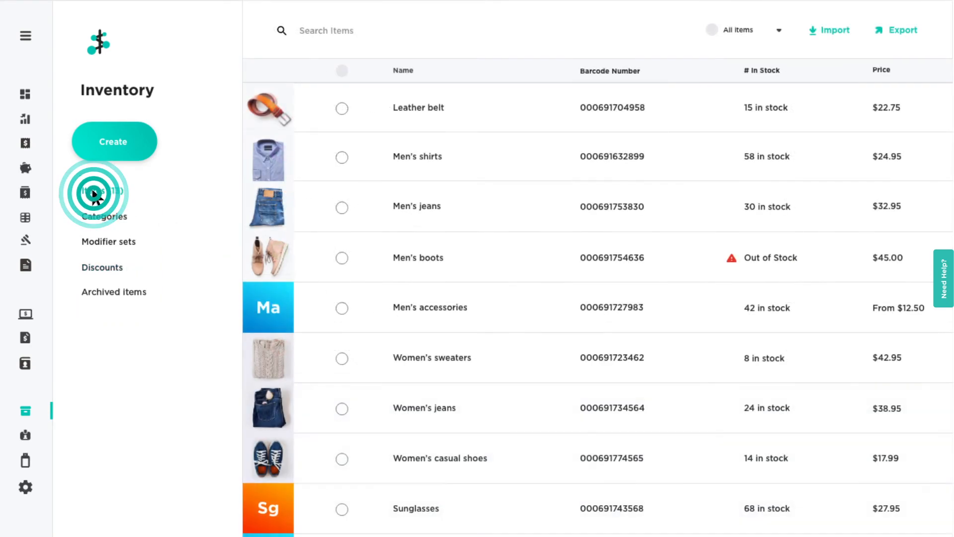
left_click(103, 190)
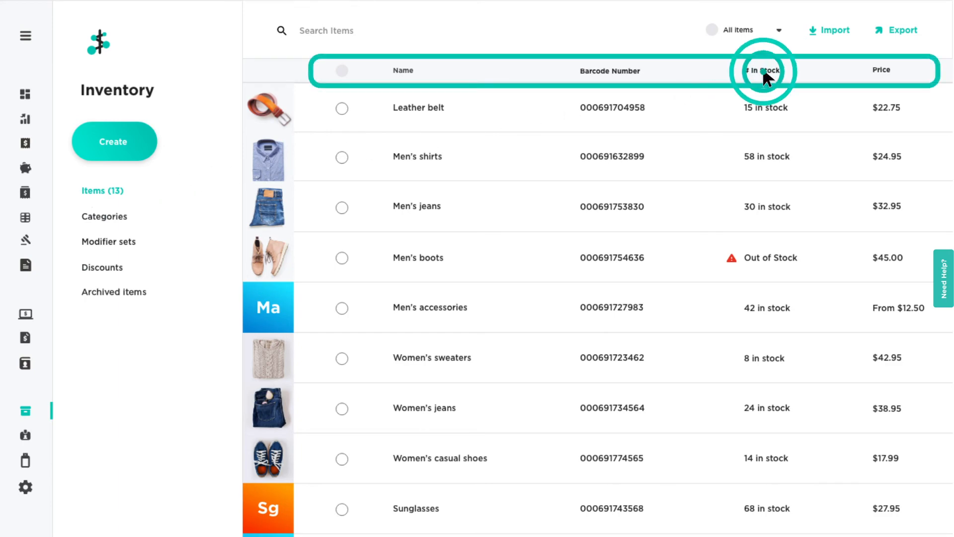
left_click(763, 71)
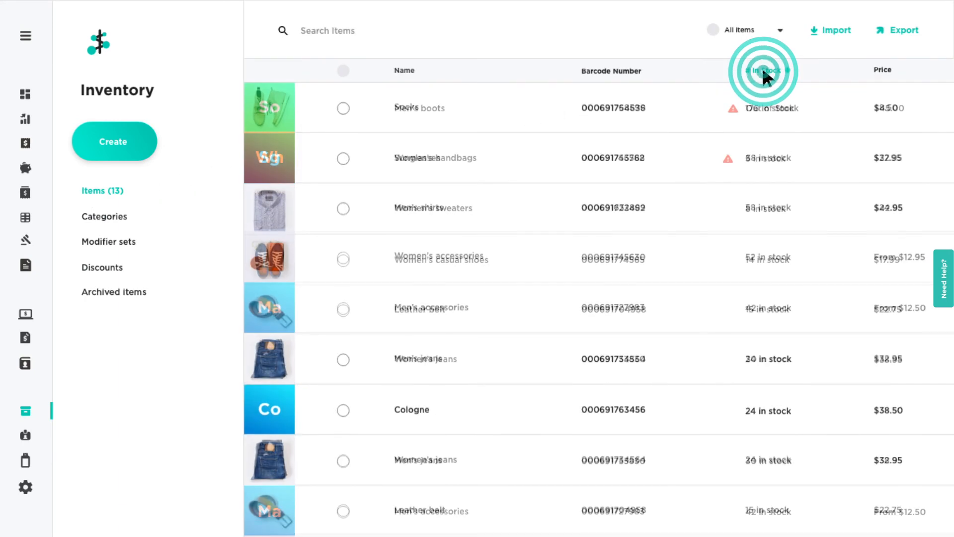
left_click(764, 70)
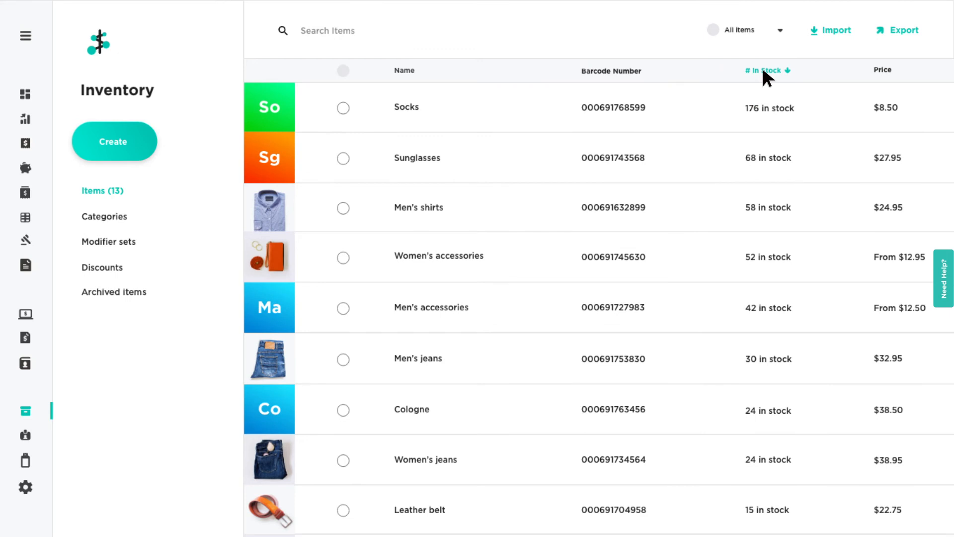
mouse_move(749, 36)
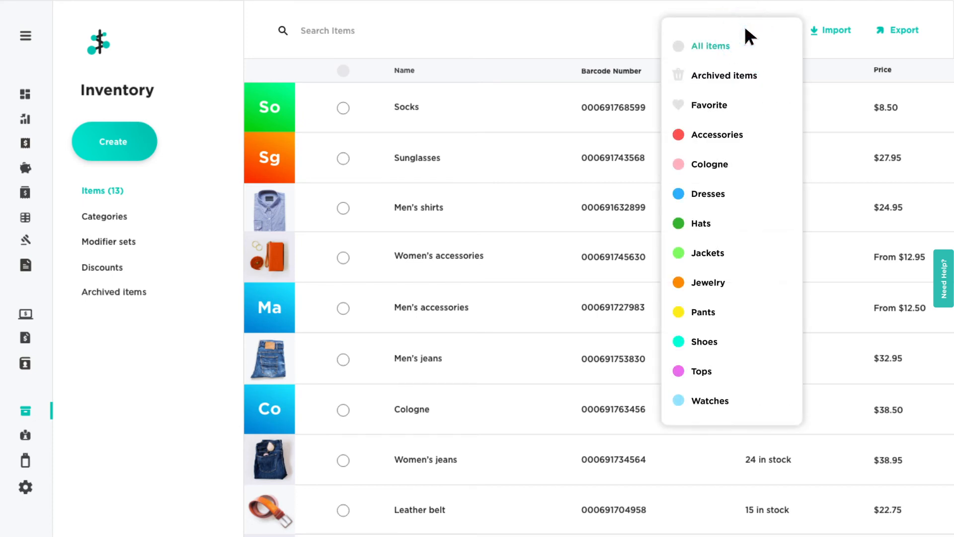
left_click(710, 46)
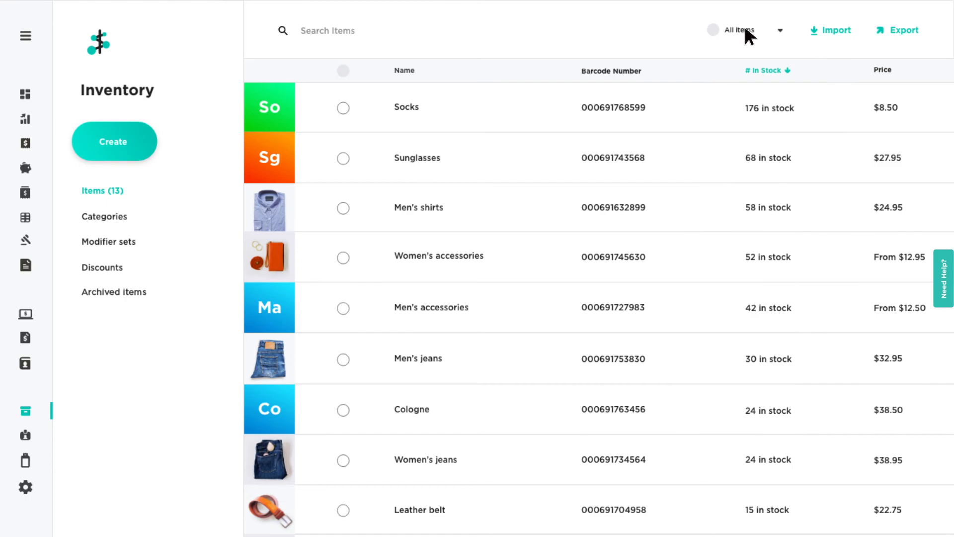
mouse_move(577, 260)
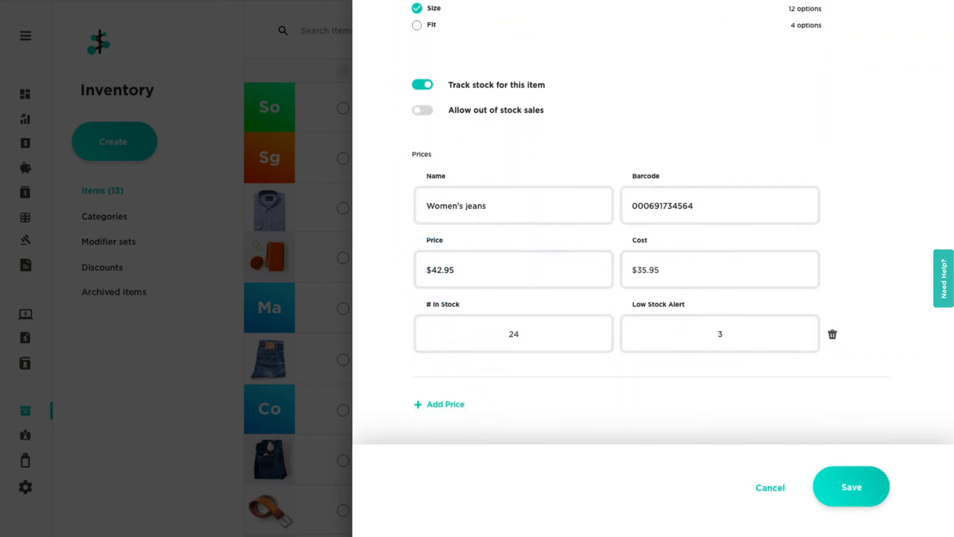
Step: Archive the Women's jeans item and confirm the Archive Item prompt
scroll("up", 3)
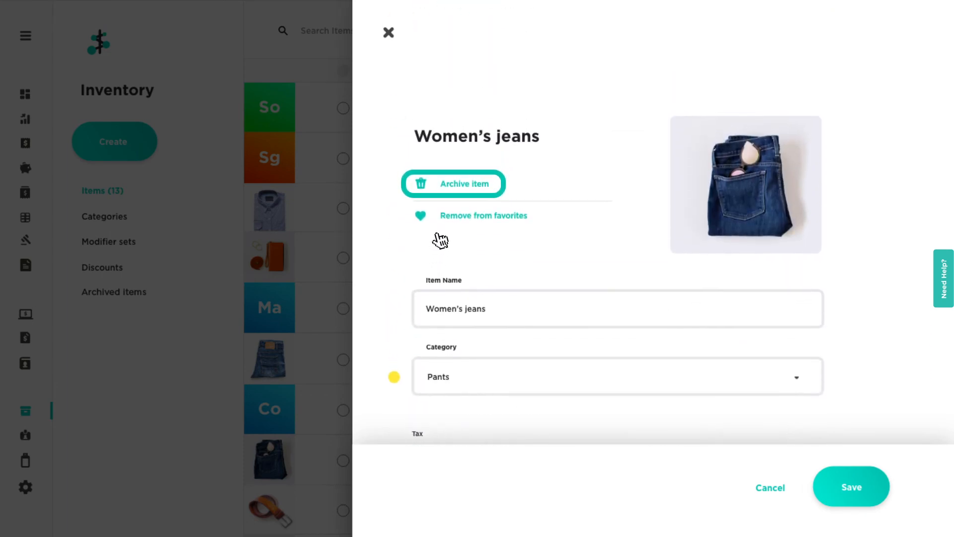
left_click(452, 183)
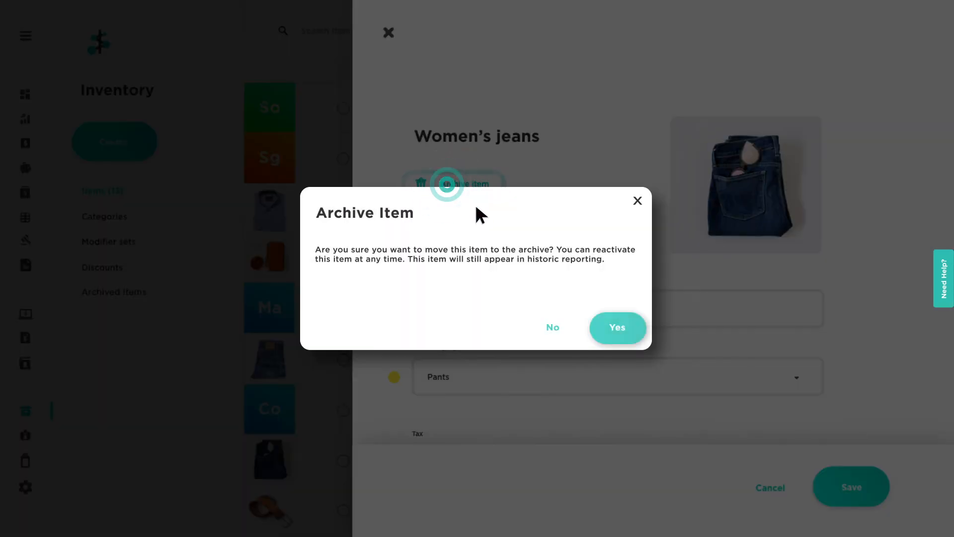
left_click(616, 327)
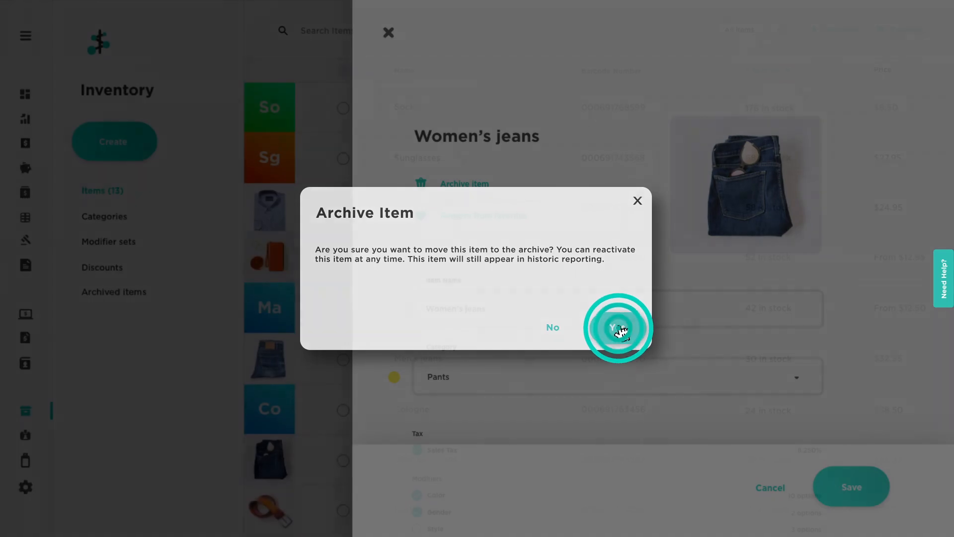
left_click(617, 327)
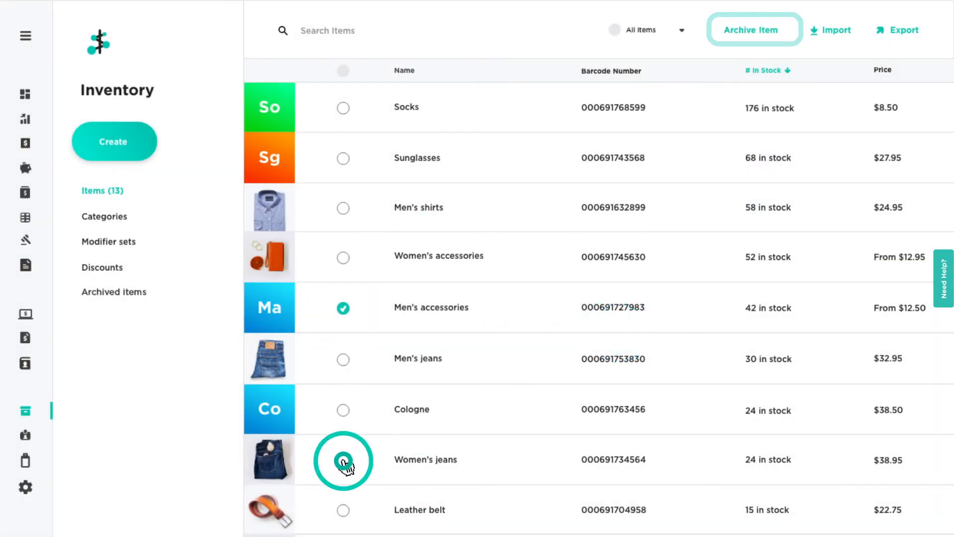
Step: Select Men's accessories and Women's jeans, then archive both and confirm
left_click(343, 459)
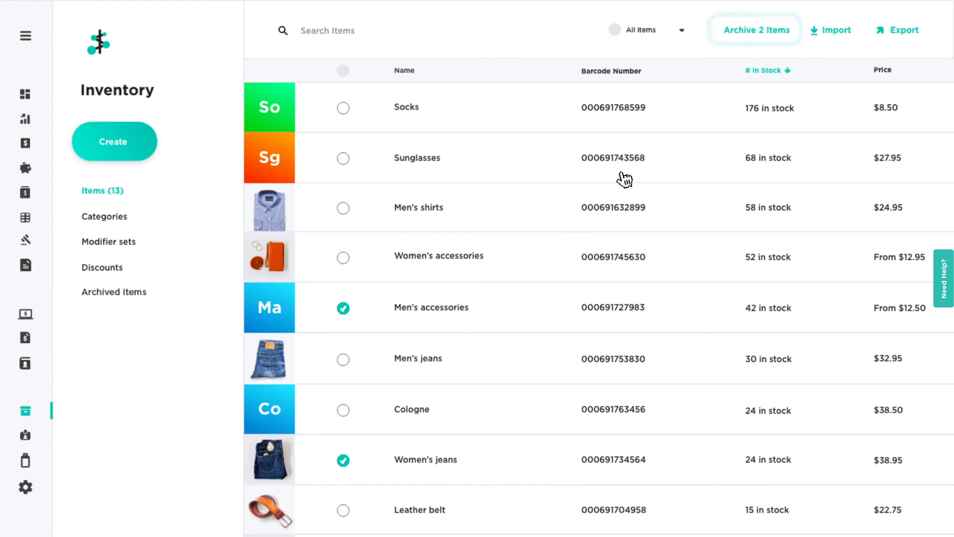
left_click(754, 30)
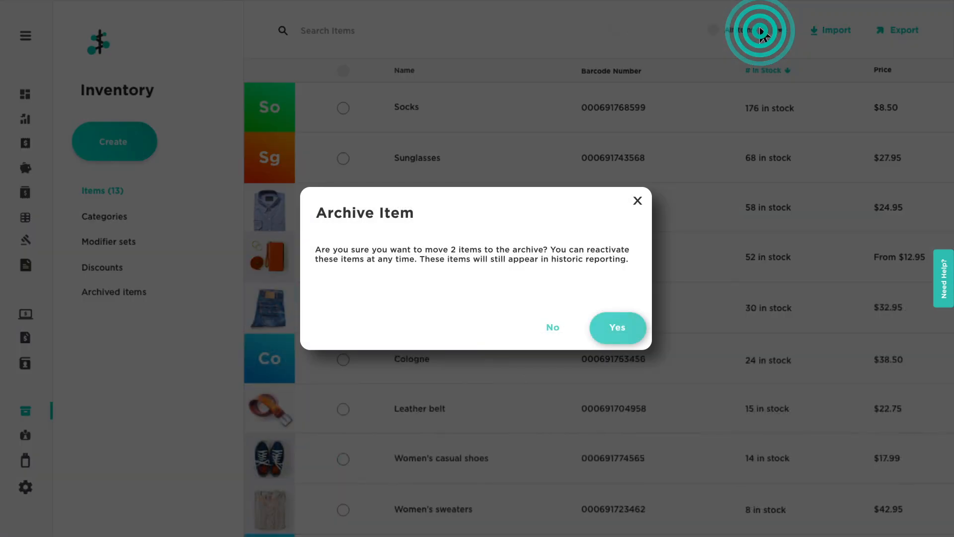
left_click(616, 327)
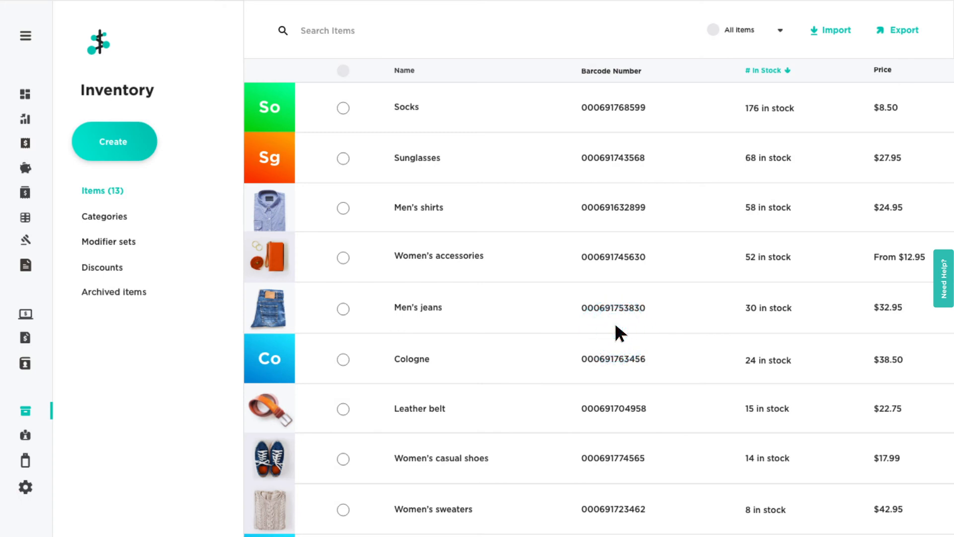
mouse_move(907, 38)
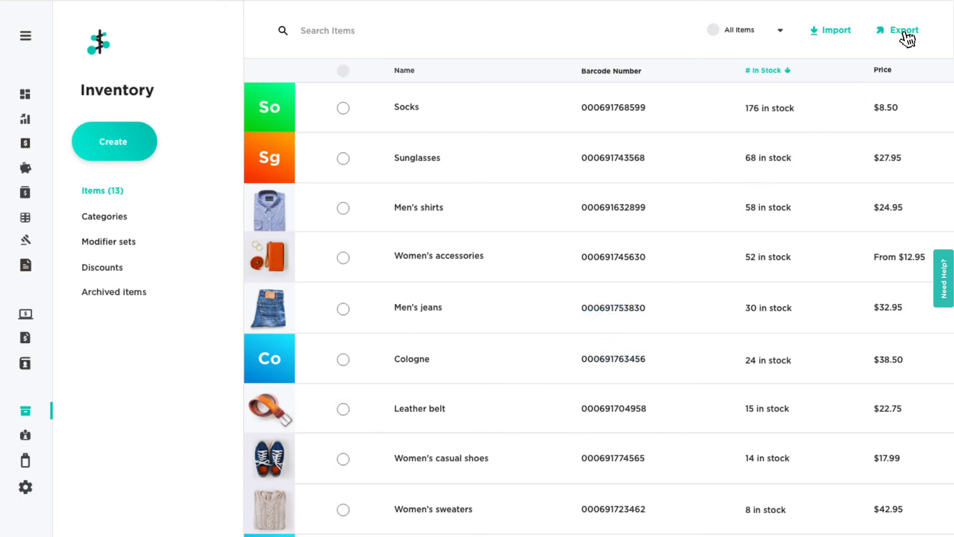
Step: Export the inventory as a CSV file and browse the Help Center articles
left_click(902, 31)
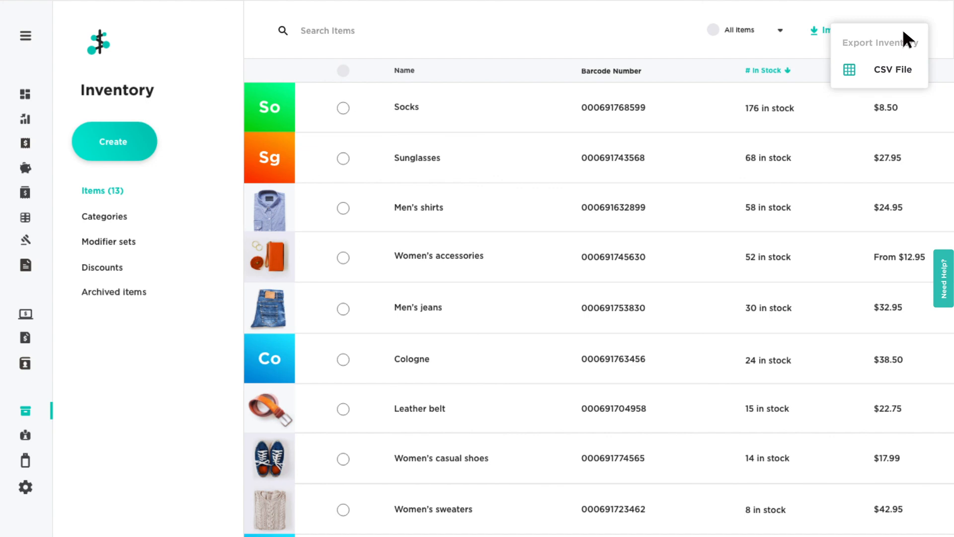
mouse_move(892, 73)
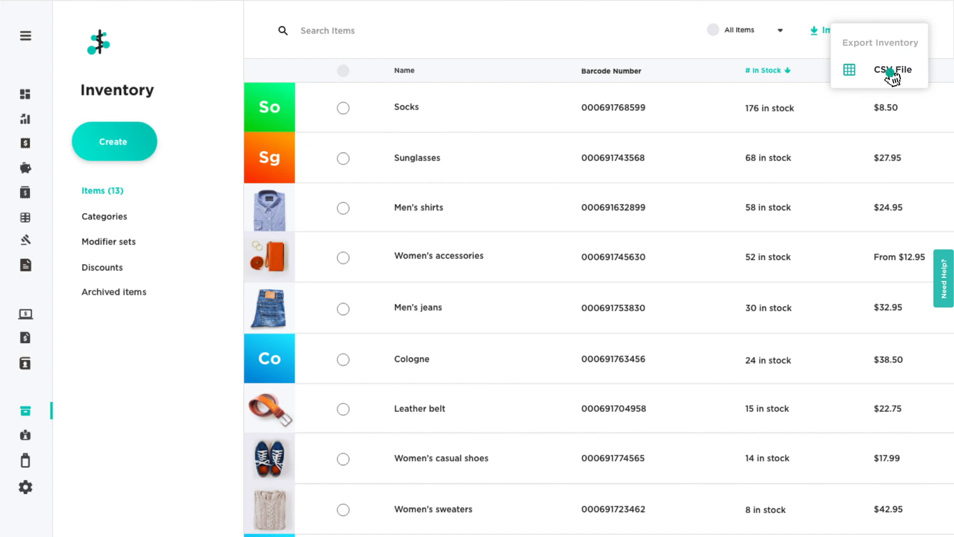
left_click(892, 69)
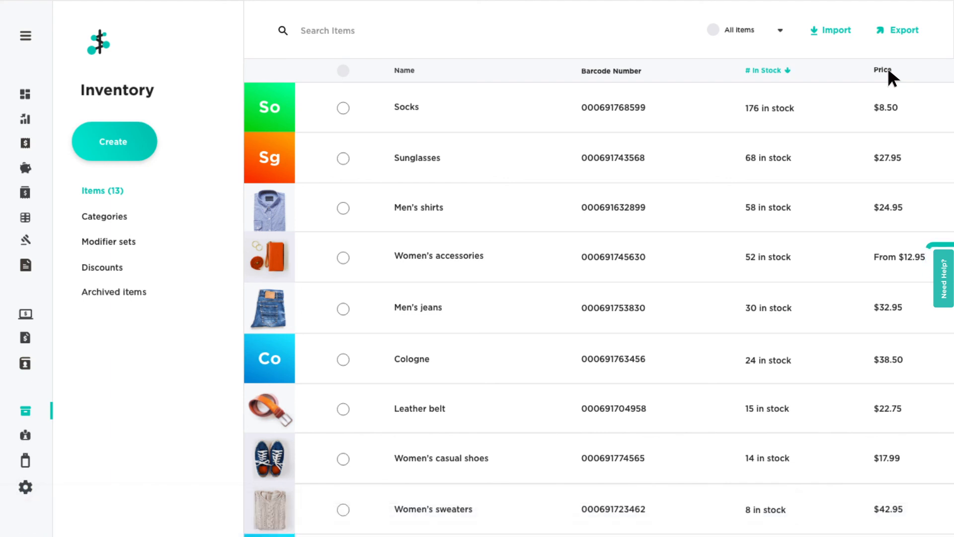
left_click(944, 276)
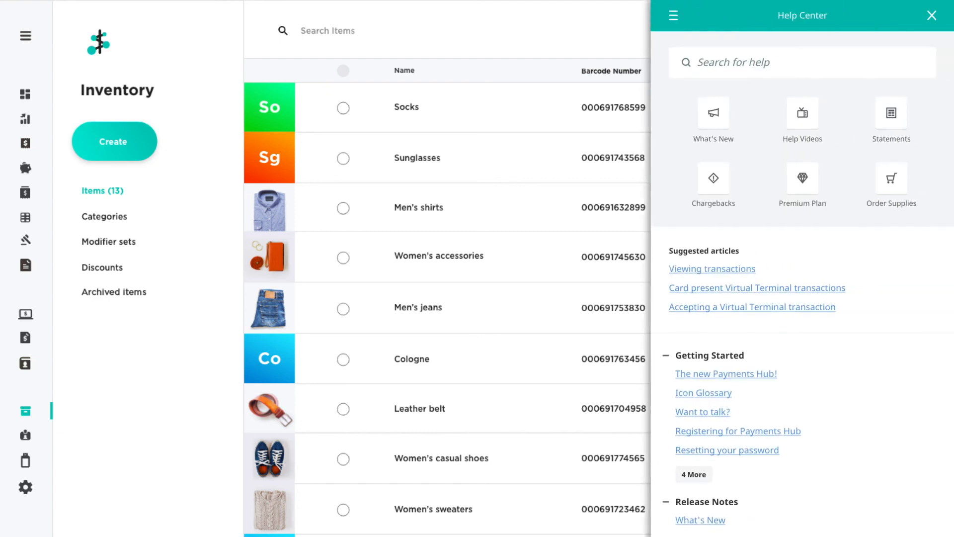
scroll("down", 3)
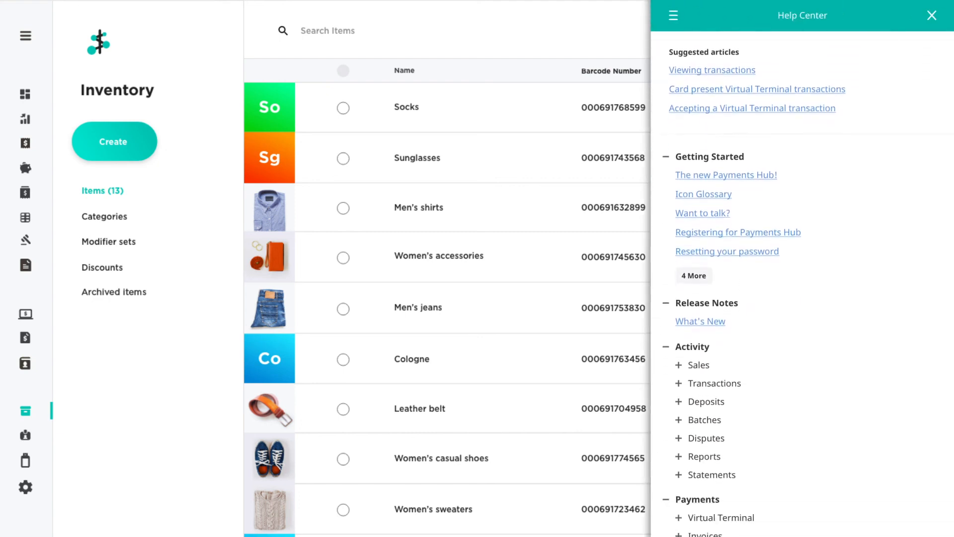